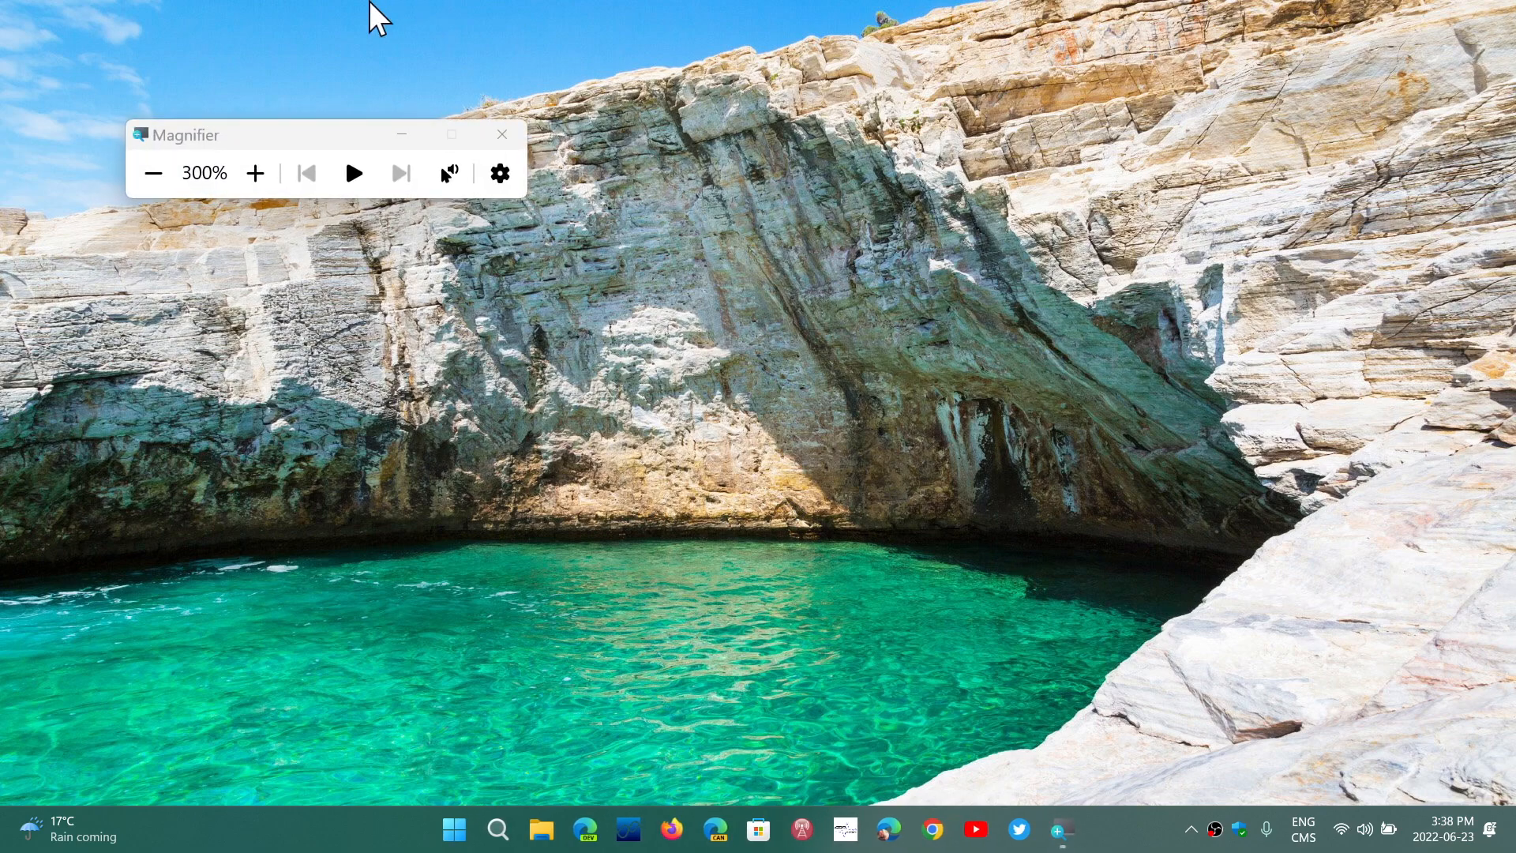
mouse_move(460, 241)
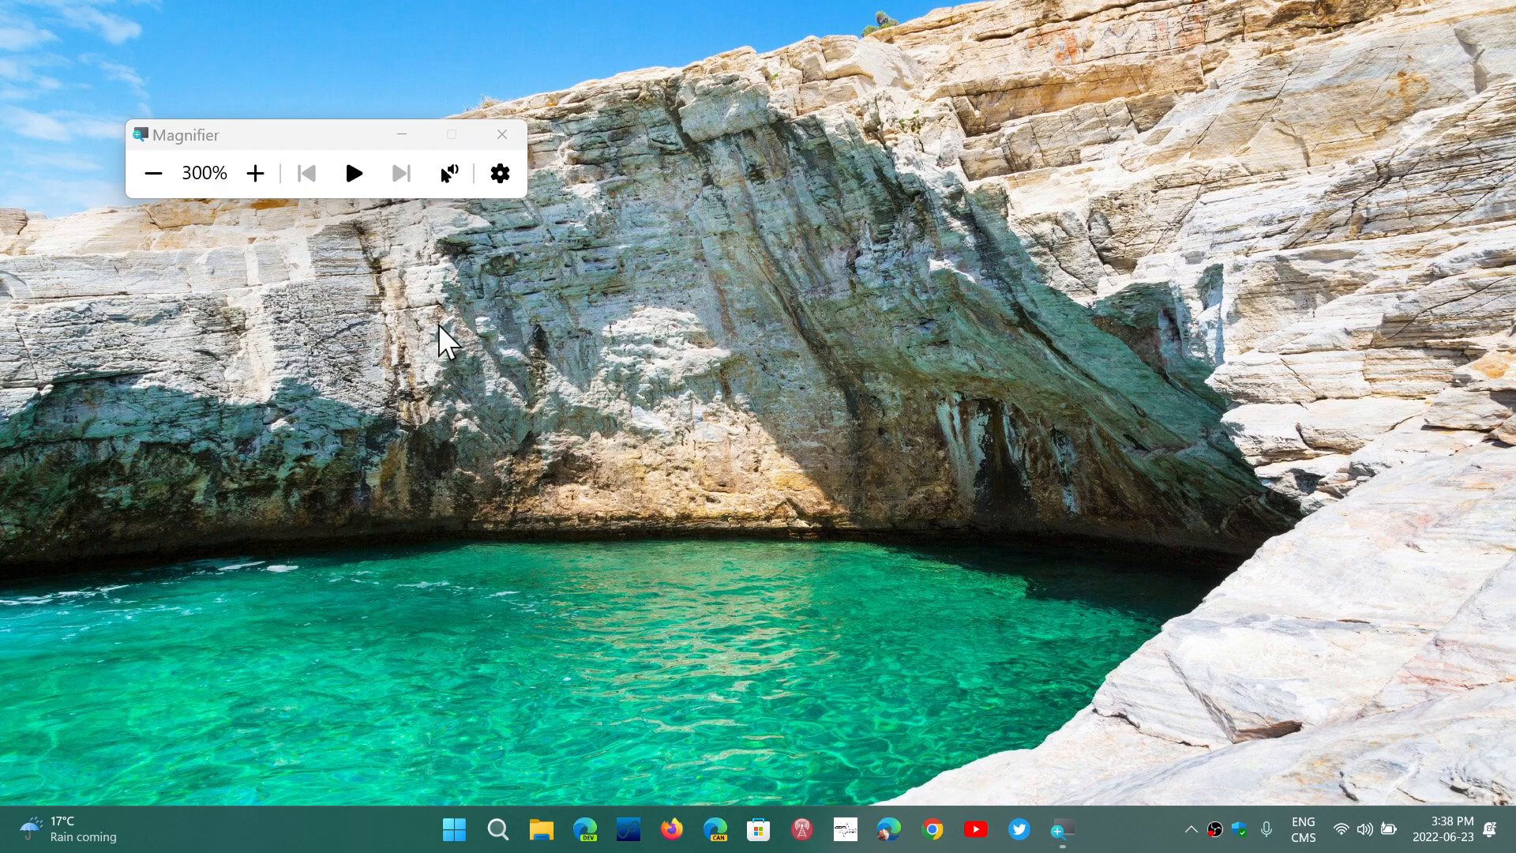
Close the Magnifier toolbar, leaving the desktop with no open windows
left_click(501, 134)
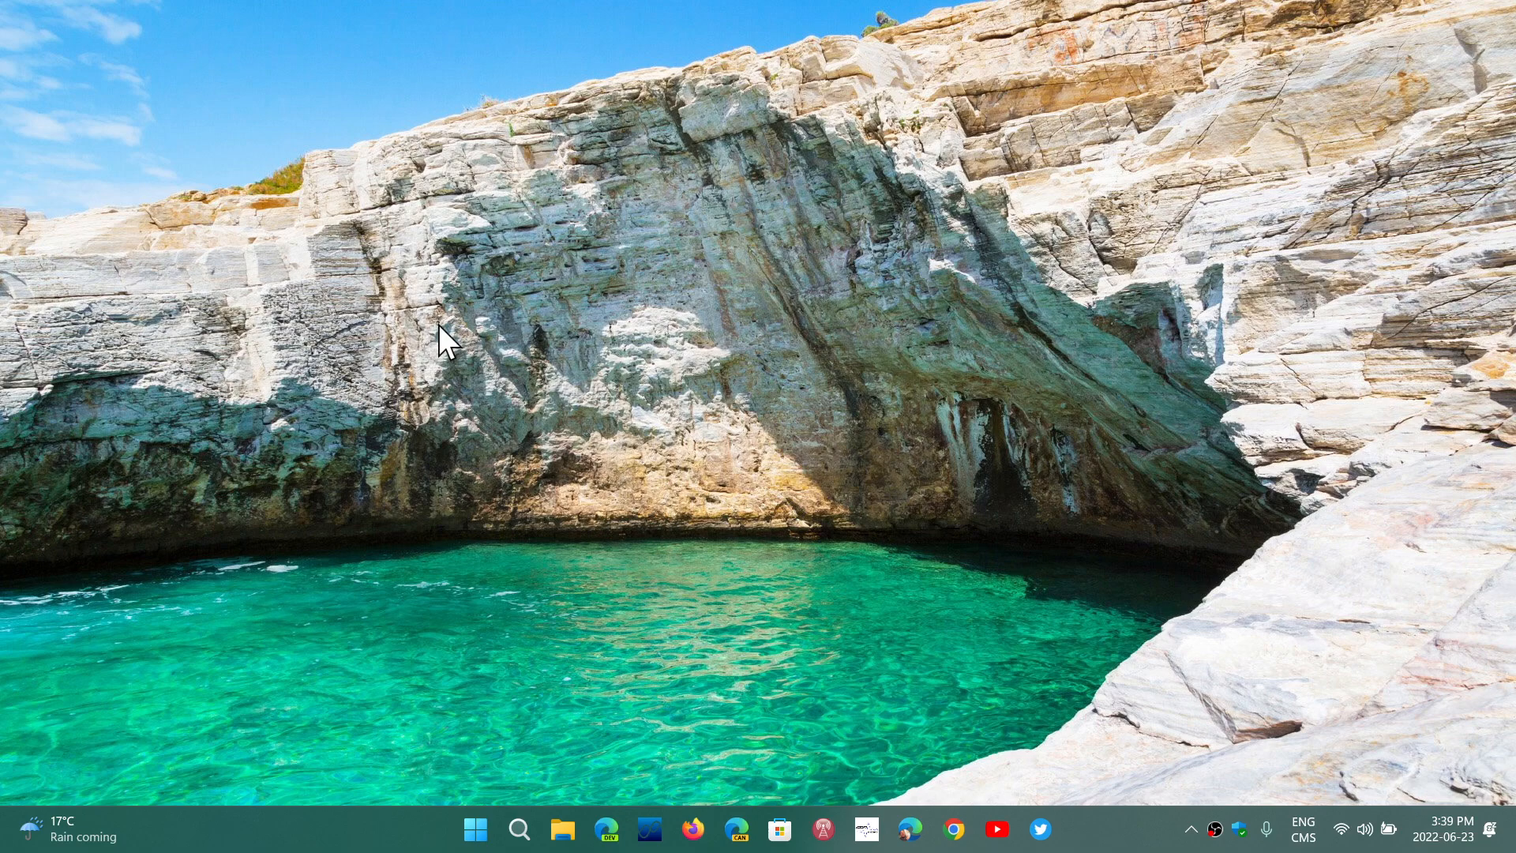
mouse_move(225, 505)
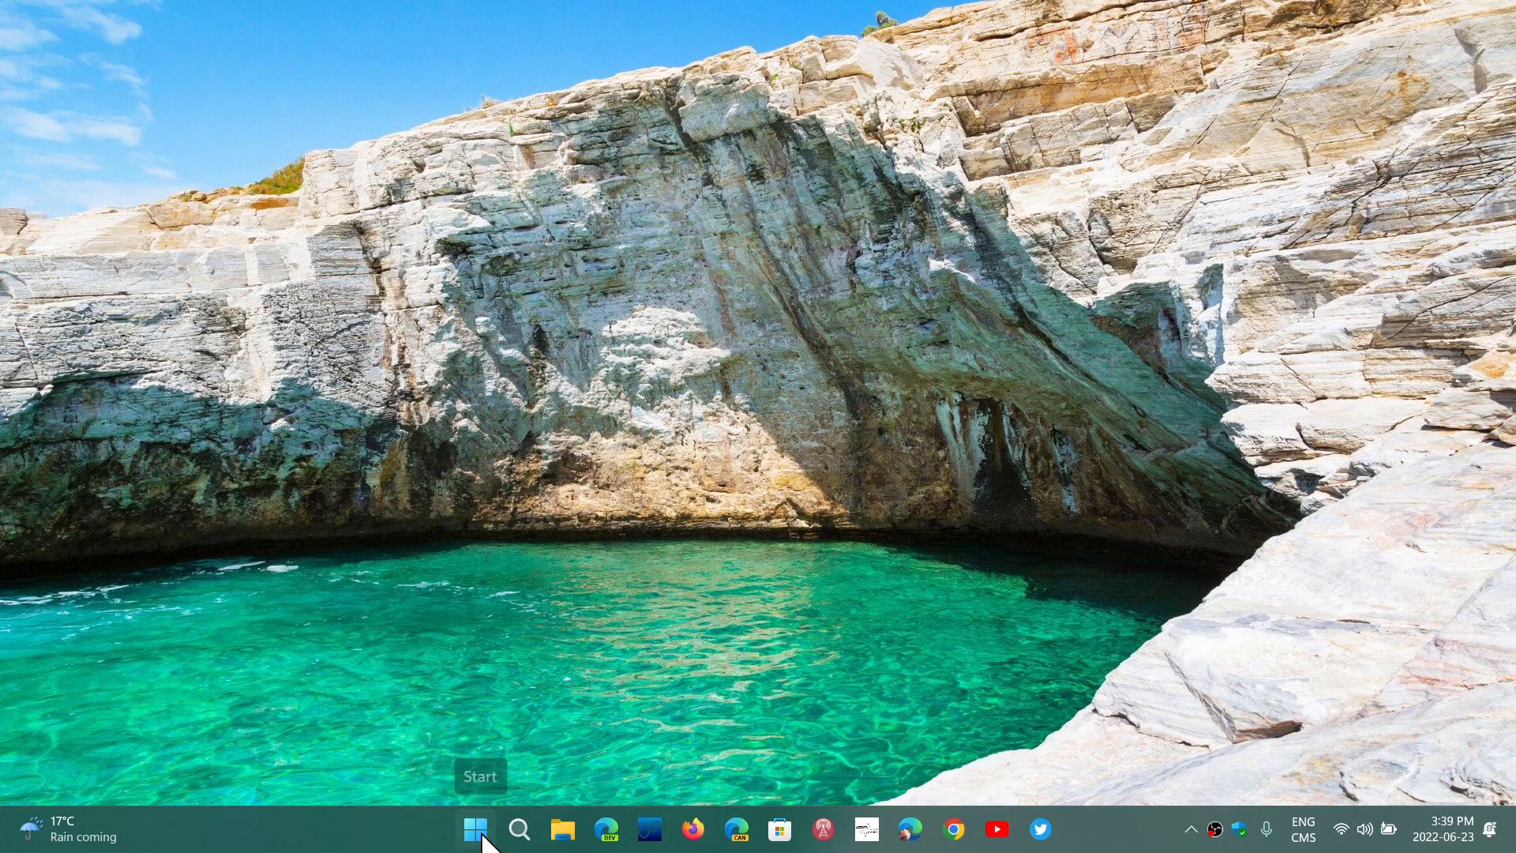
Launch Settings from the Start quick-link menu and go to Accessibility > Magnifier
right_click(474, 828)
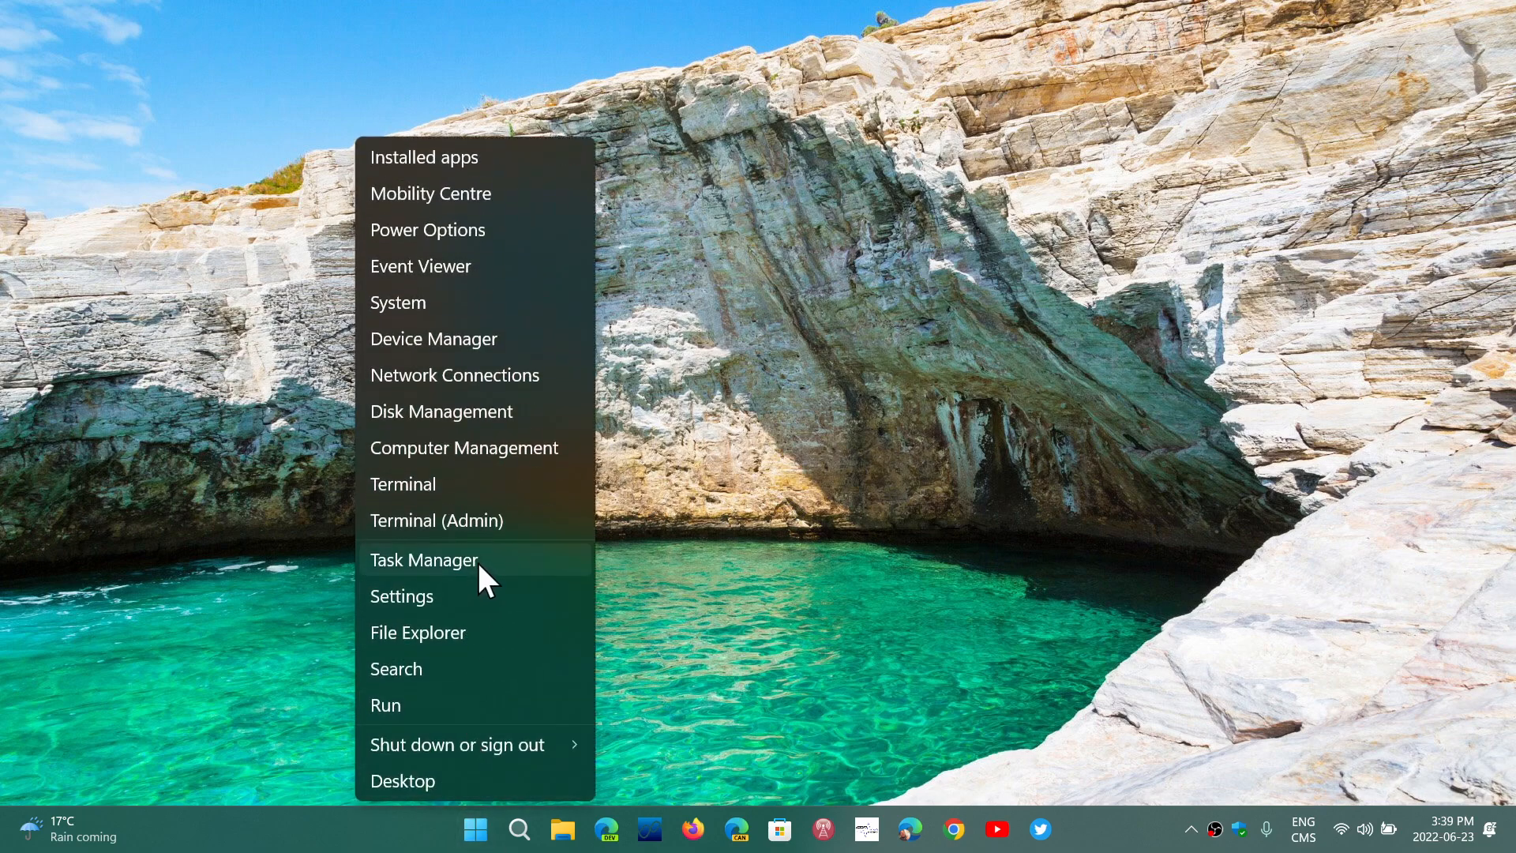
left_click(401, 595)
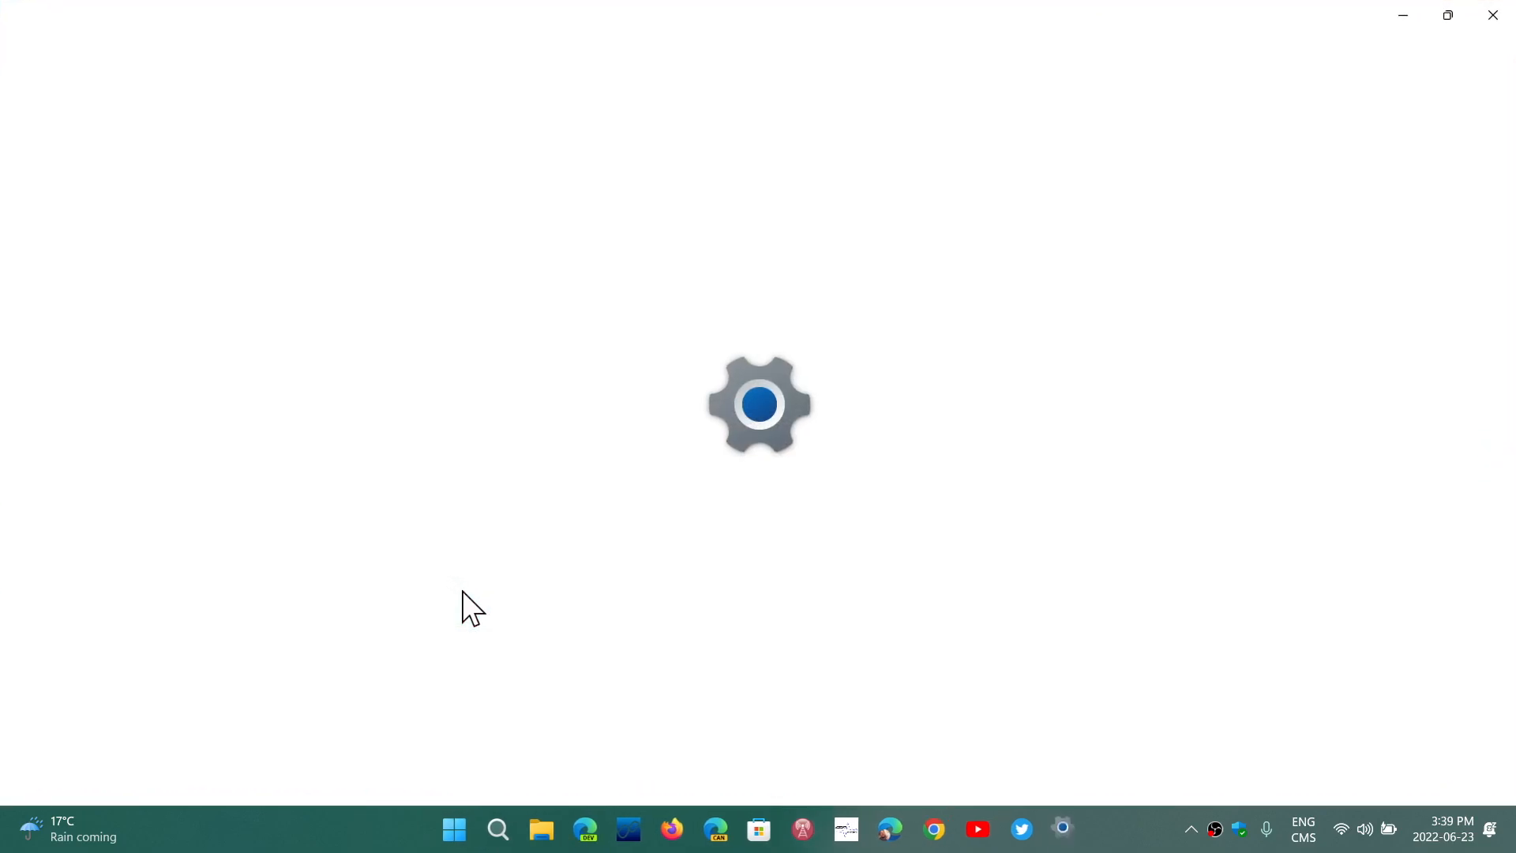
left_click(1061, 828)
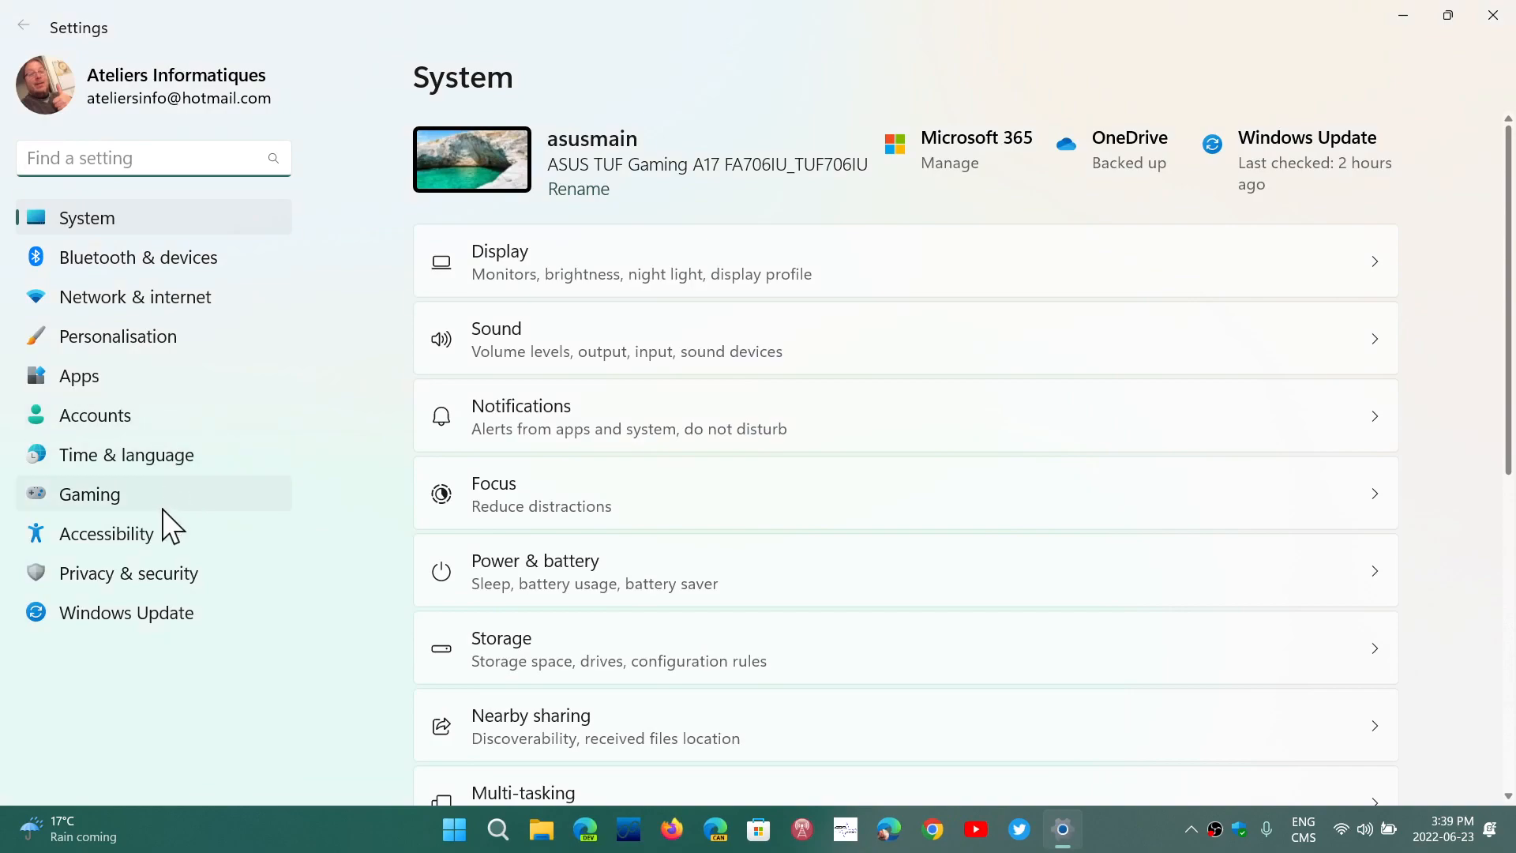
left_click(105, 532)
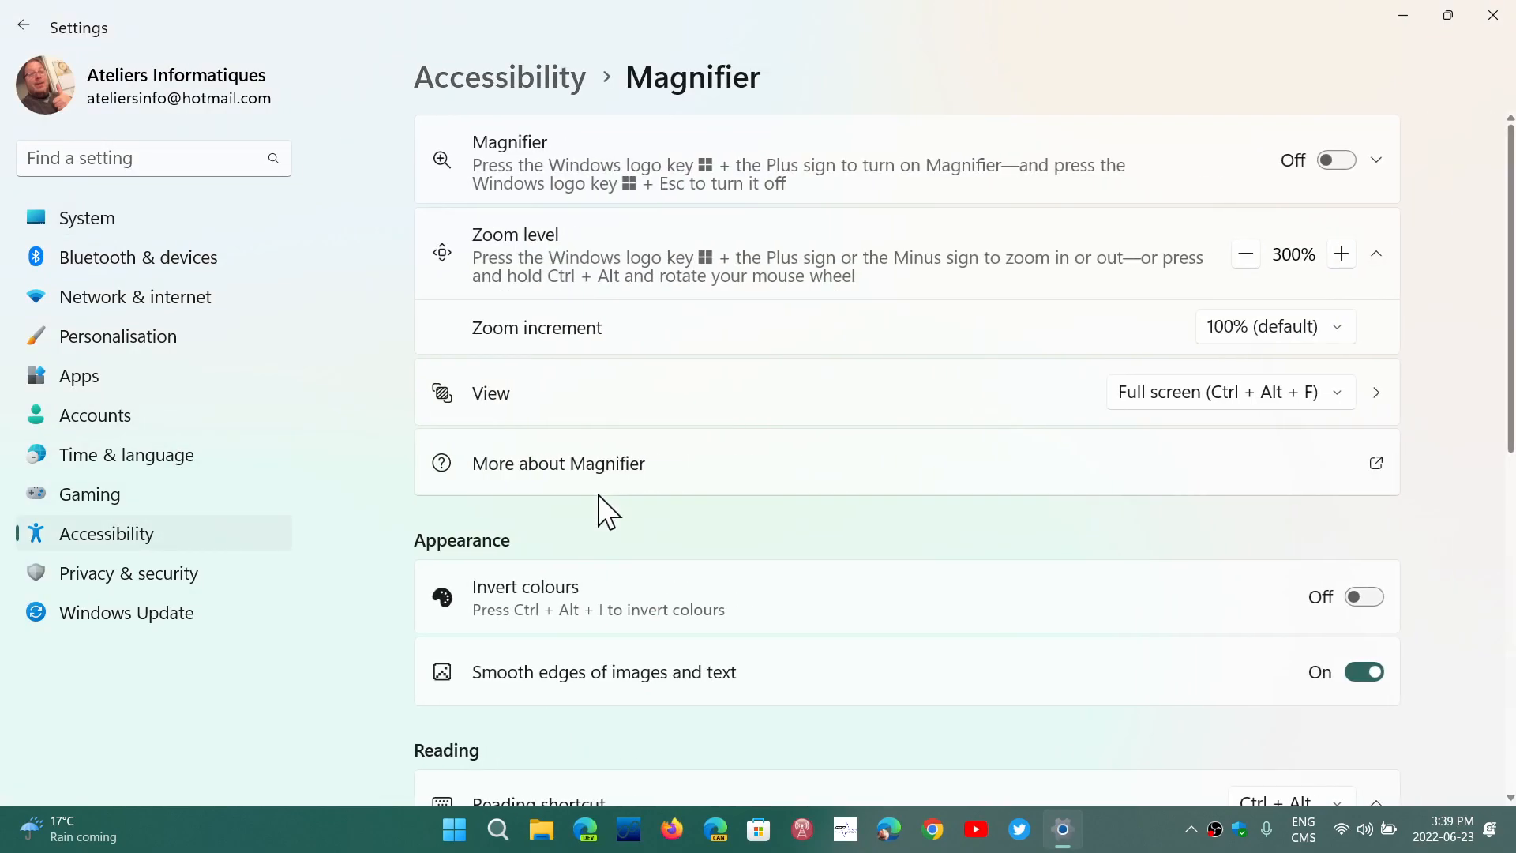
mouse_move(962, 527)
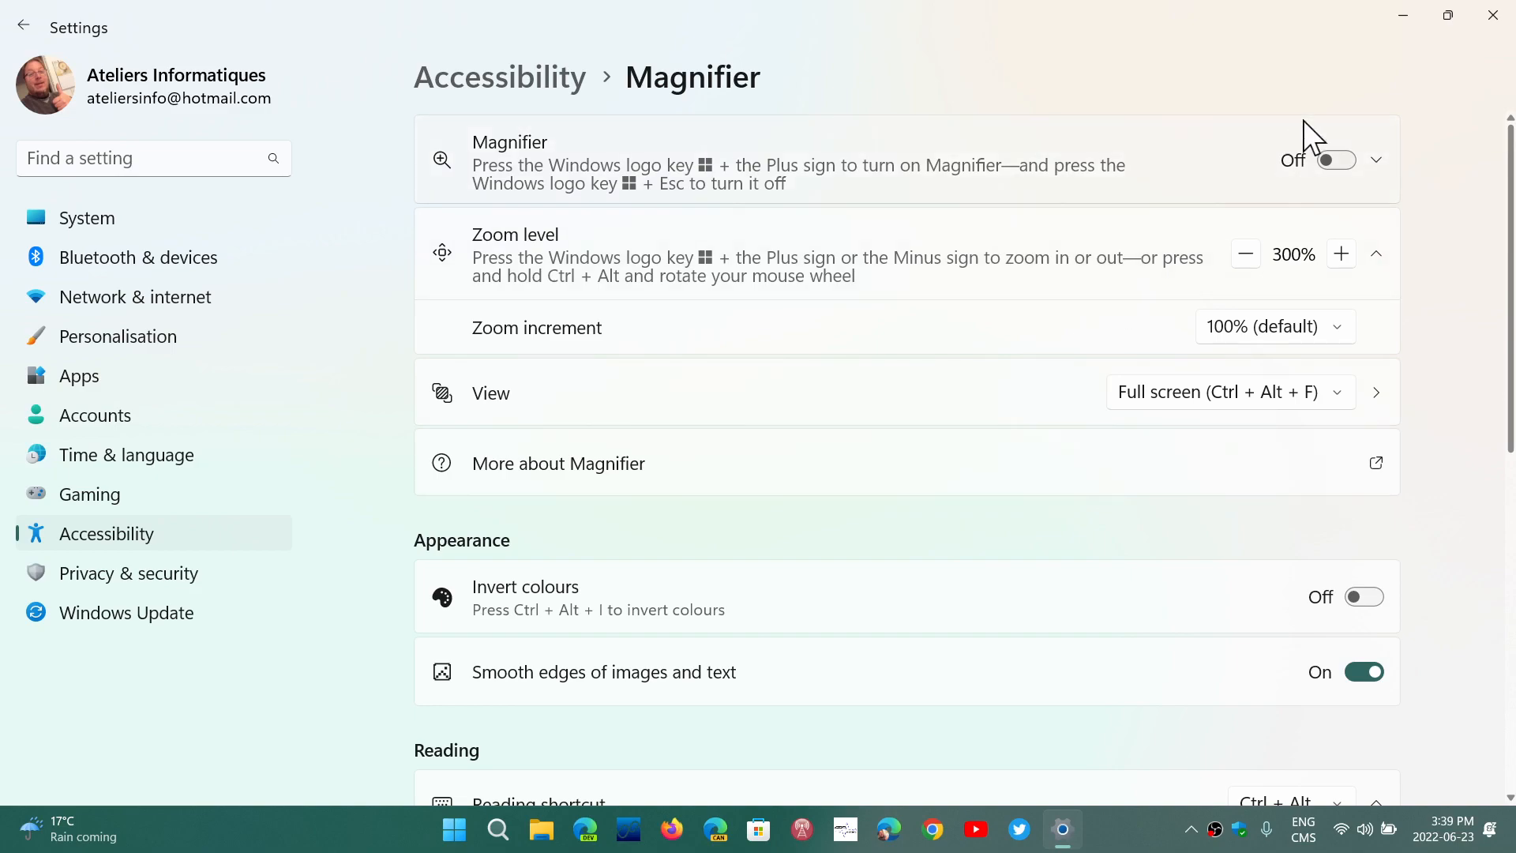
Switch Magnifier on and zoom out from 300% to 200%
left_click(1334, 159)
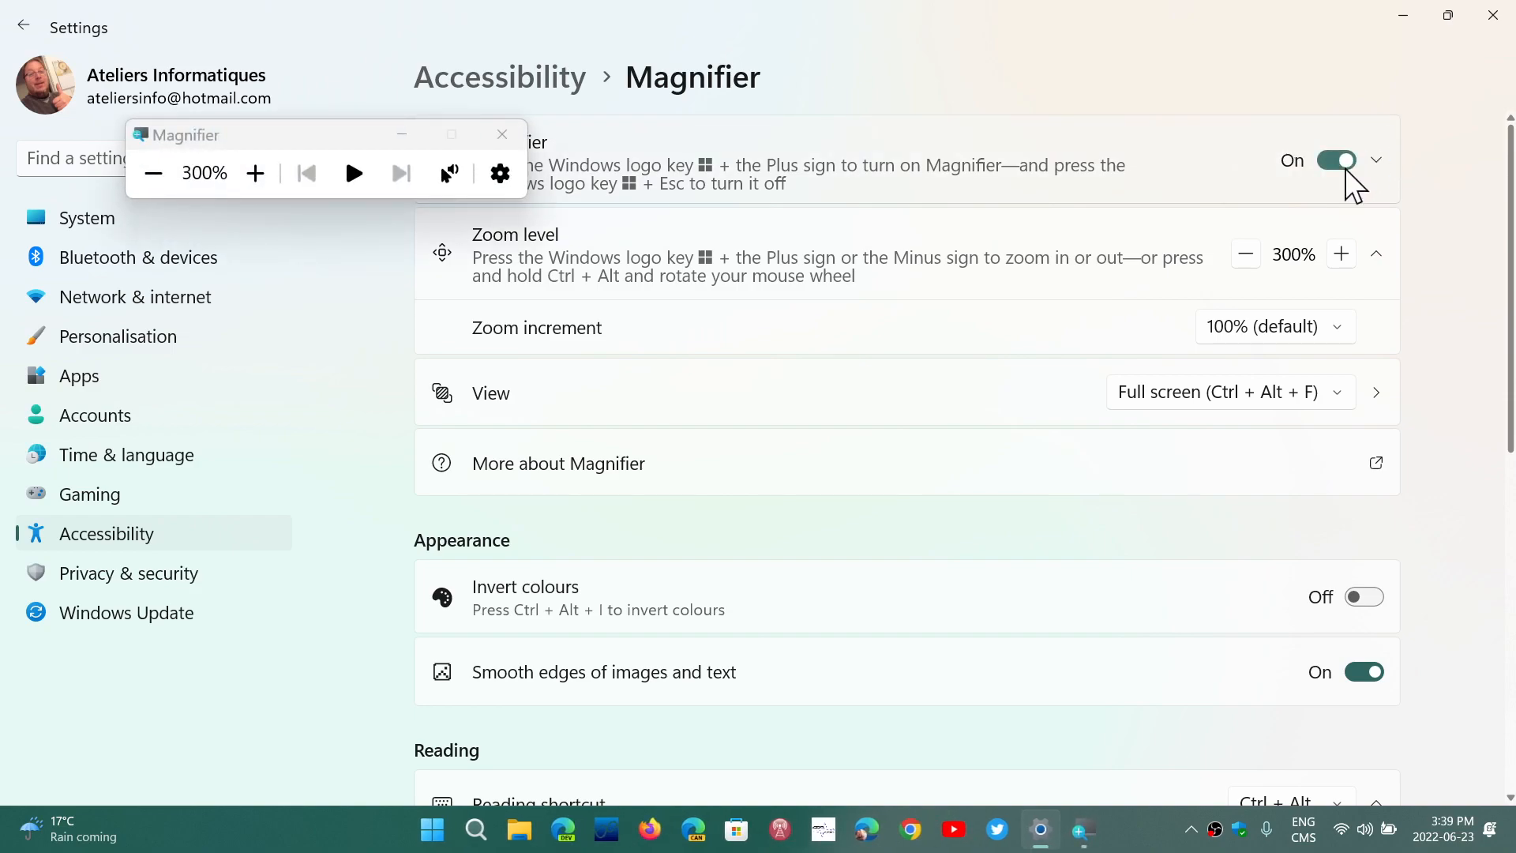
mouse_move(1283, 289)
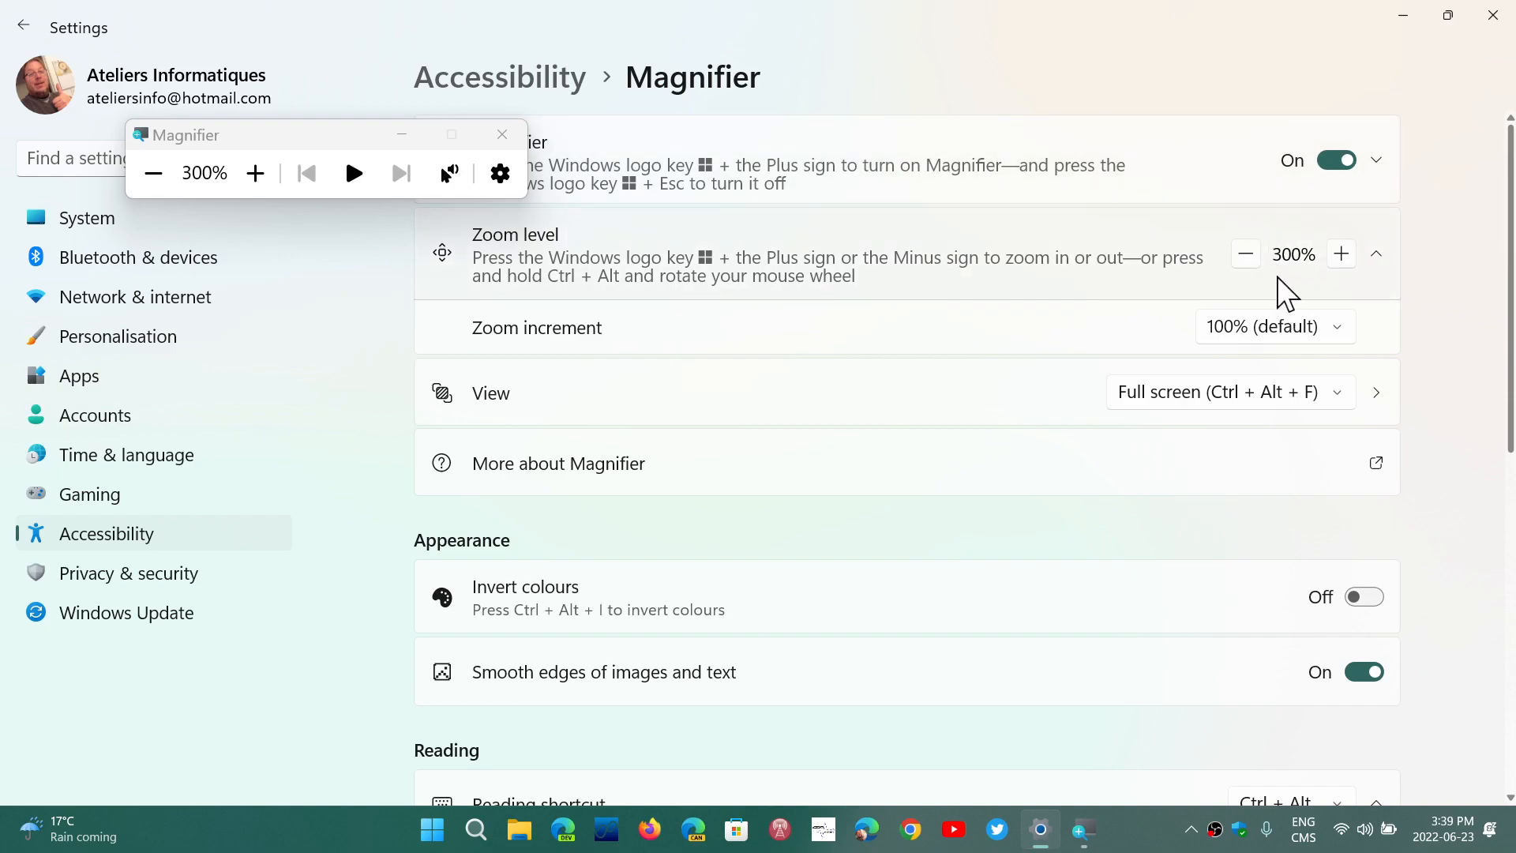
mouse_move(899, 130)
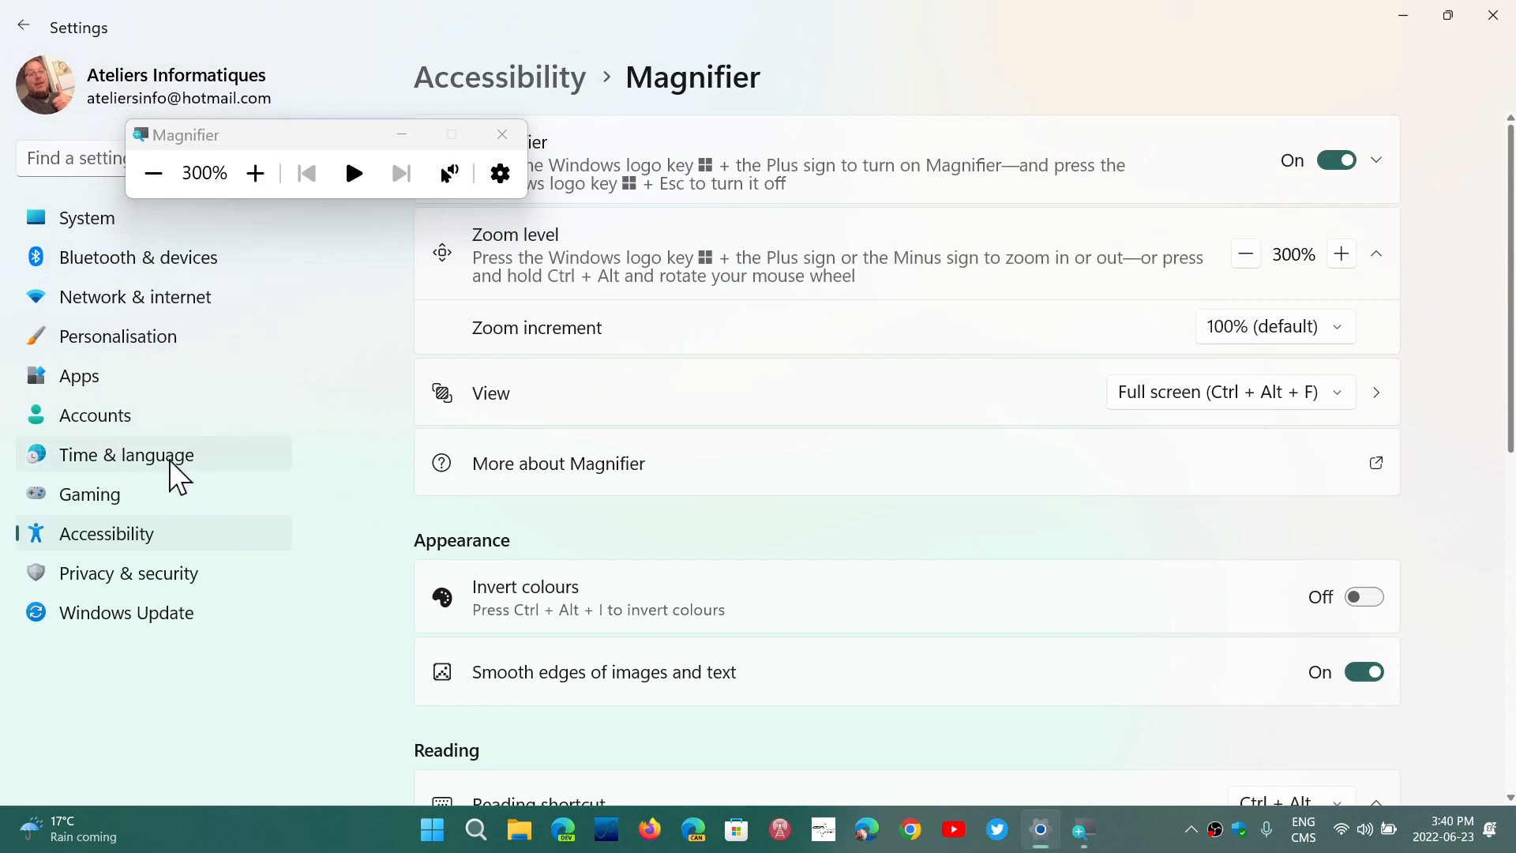
mouse_move(256, 102)
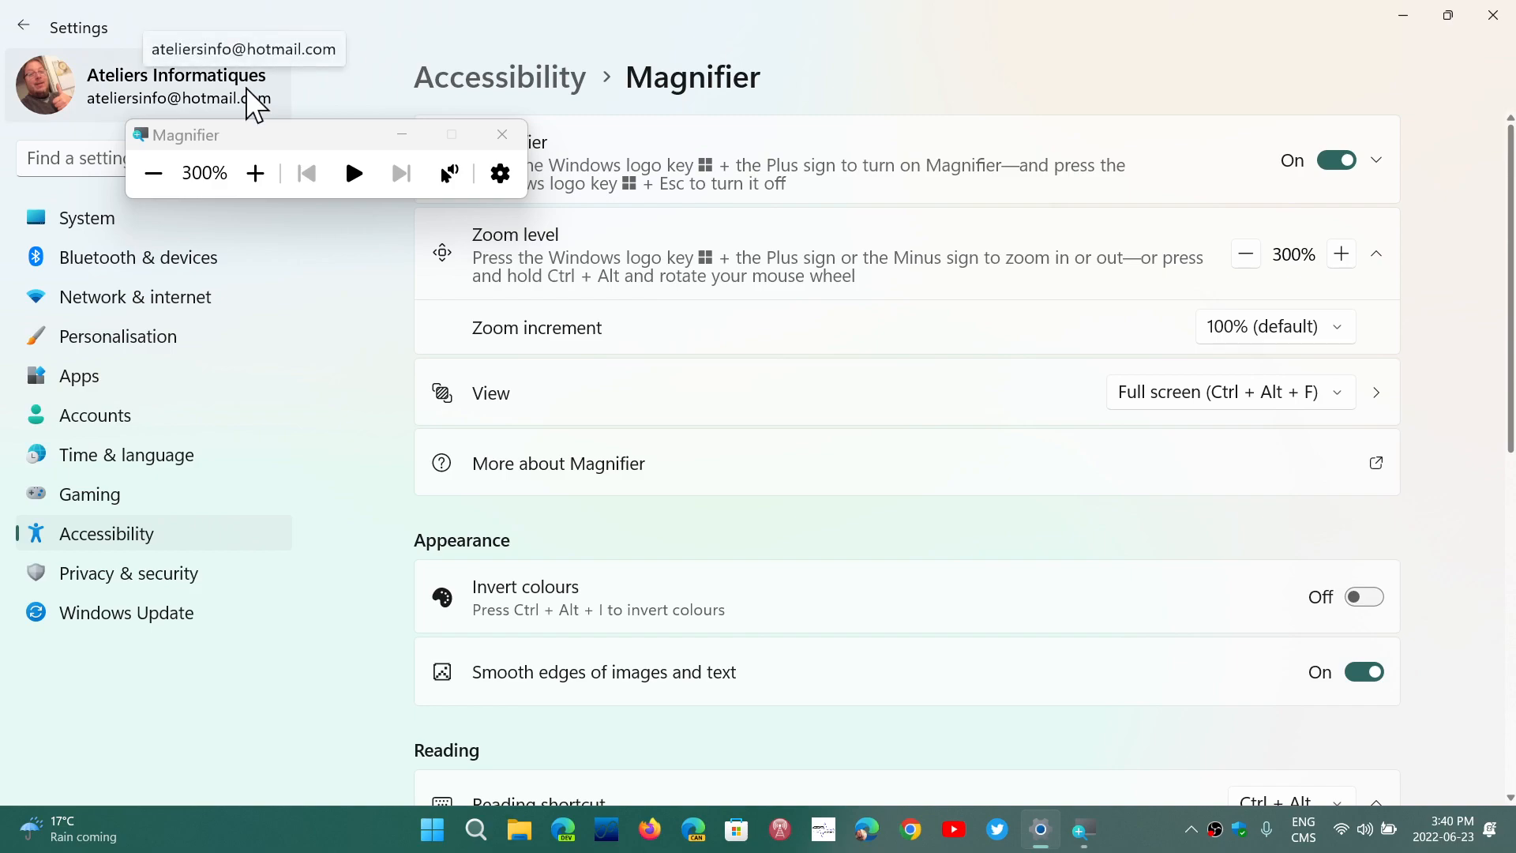
mouse_move(212, 155)
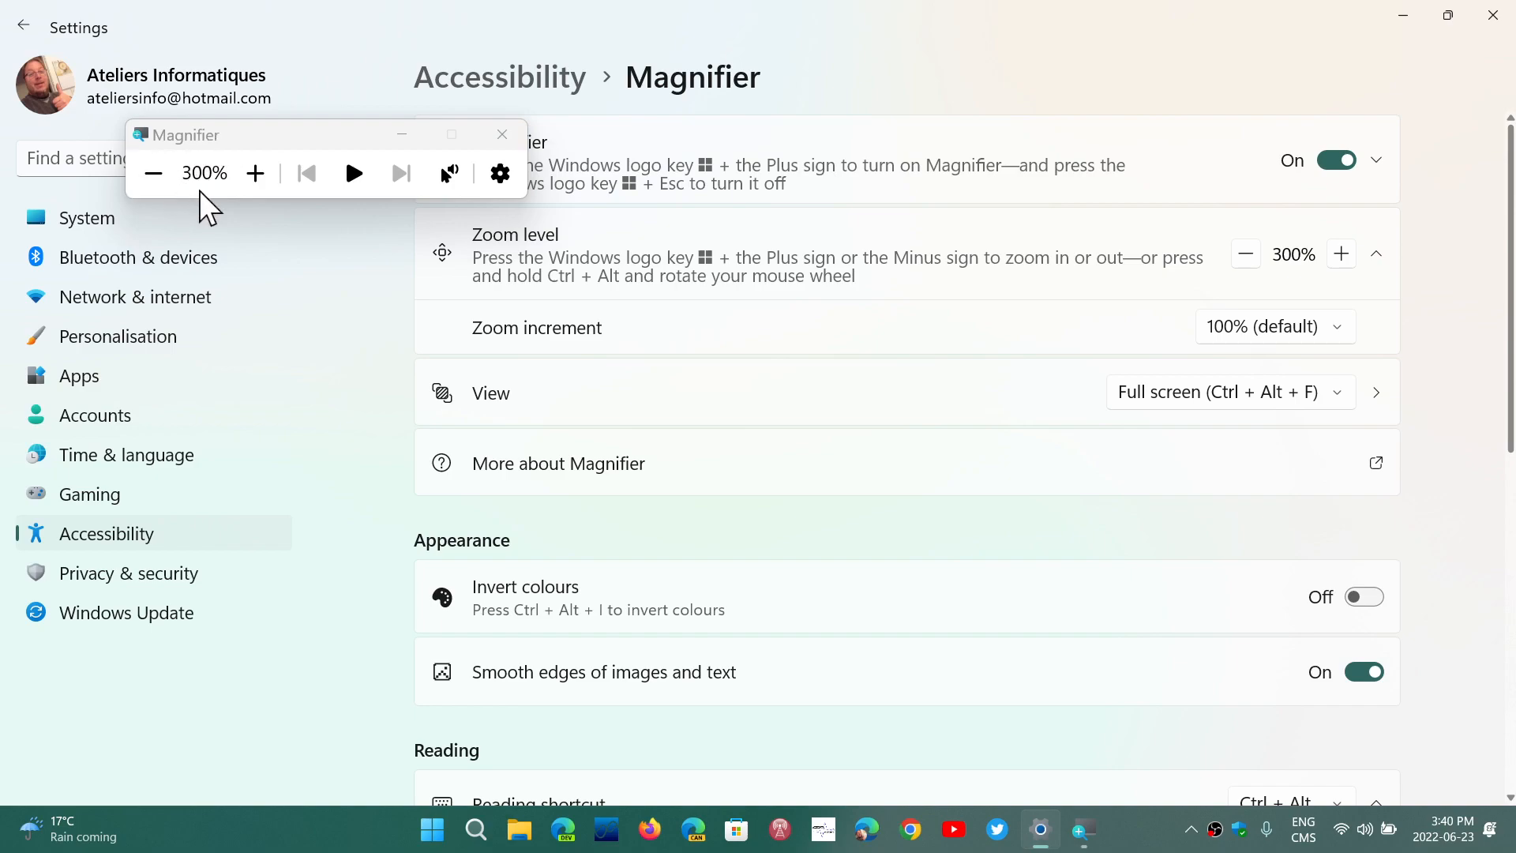
left_click(153, 173)
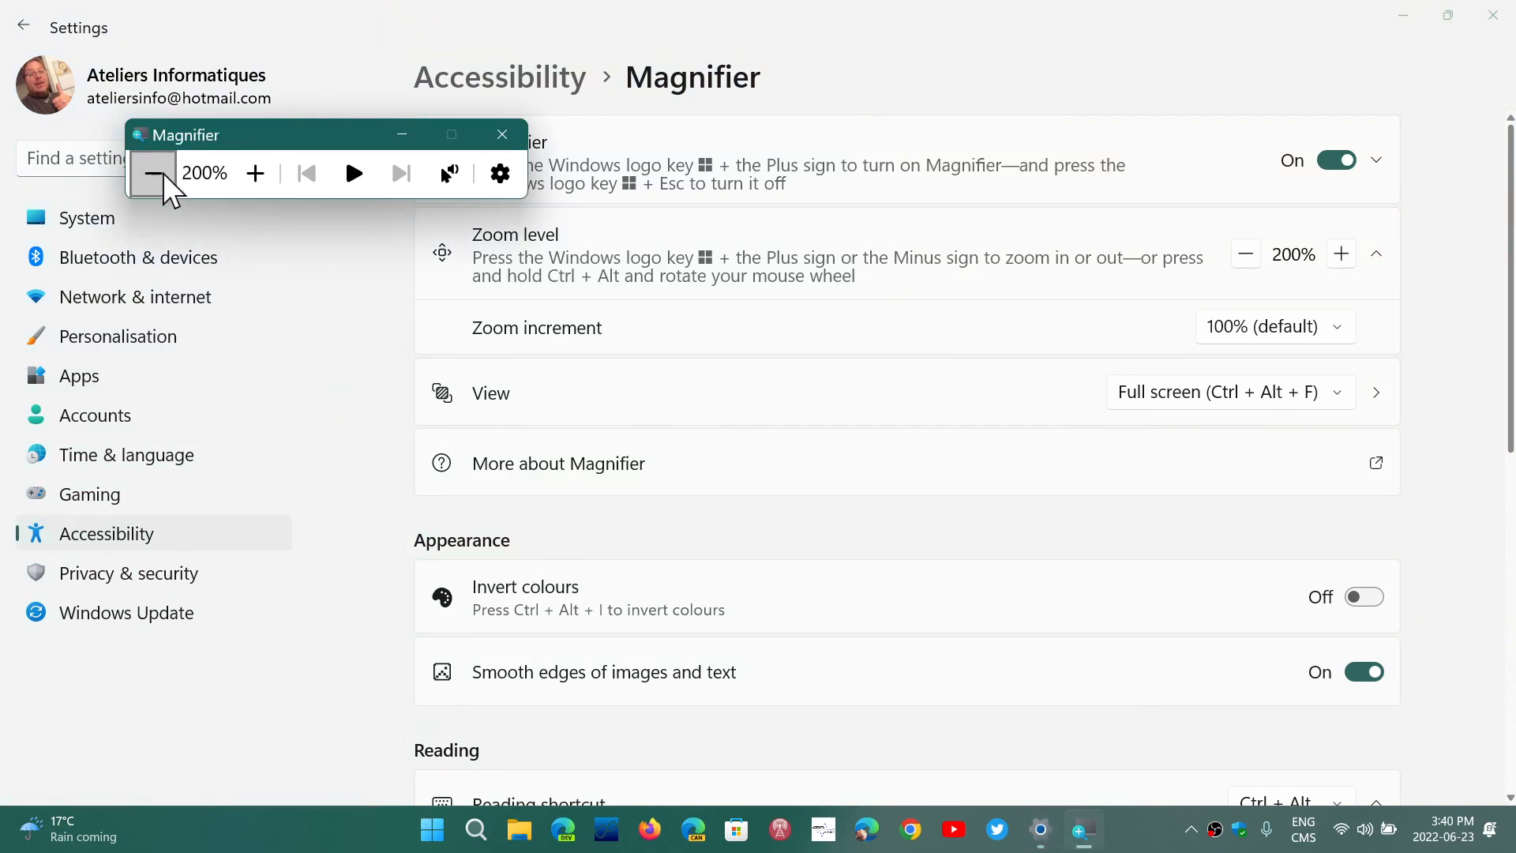
mouse_move(353, 174)
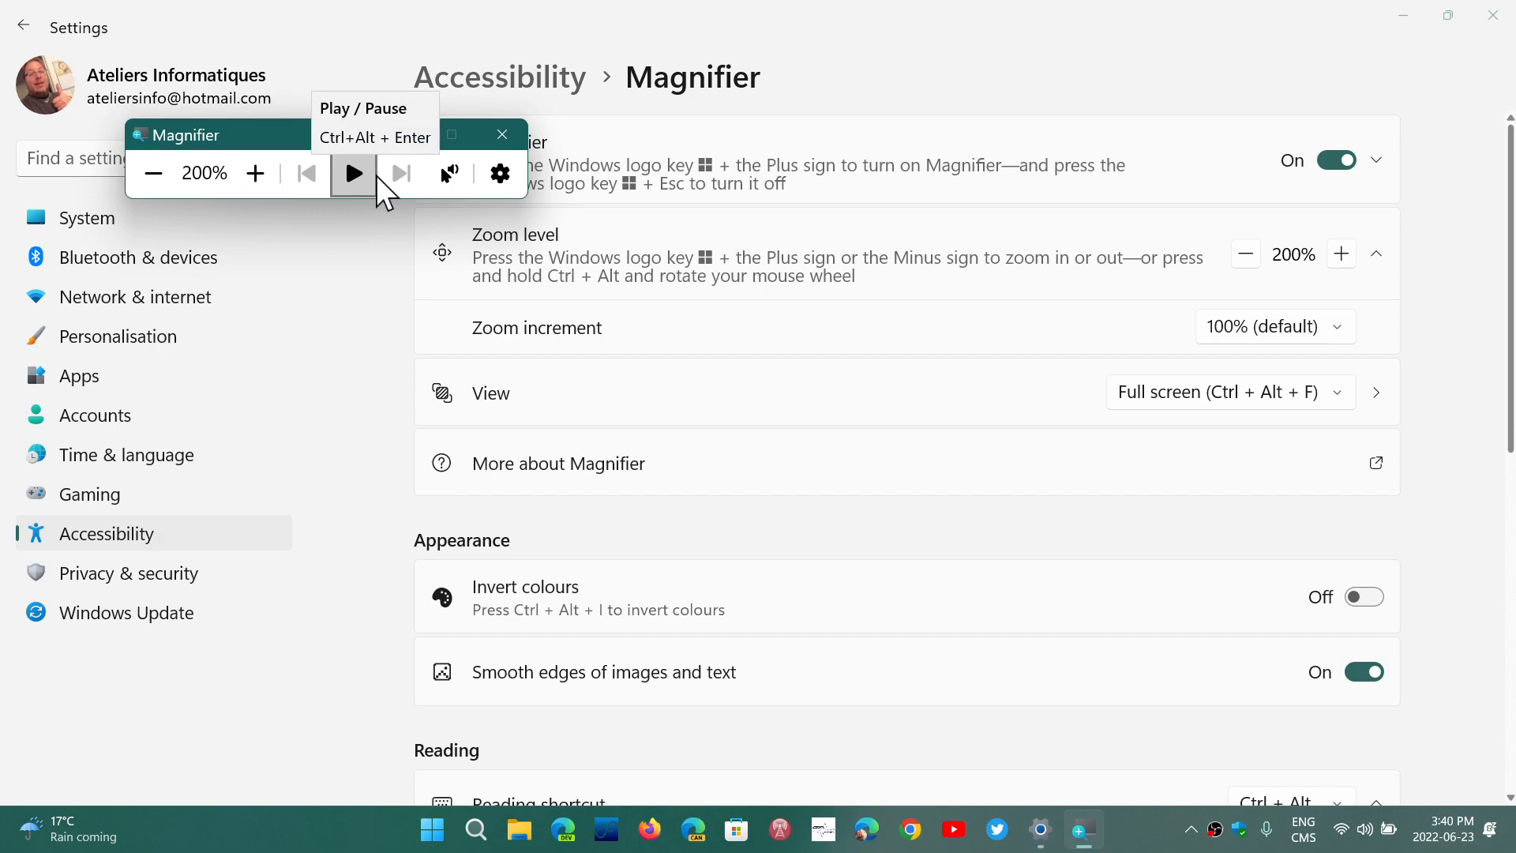
mouse_move(447, 176)
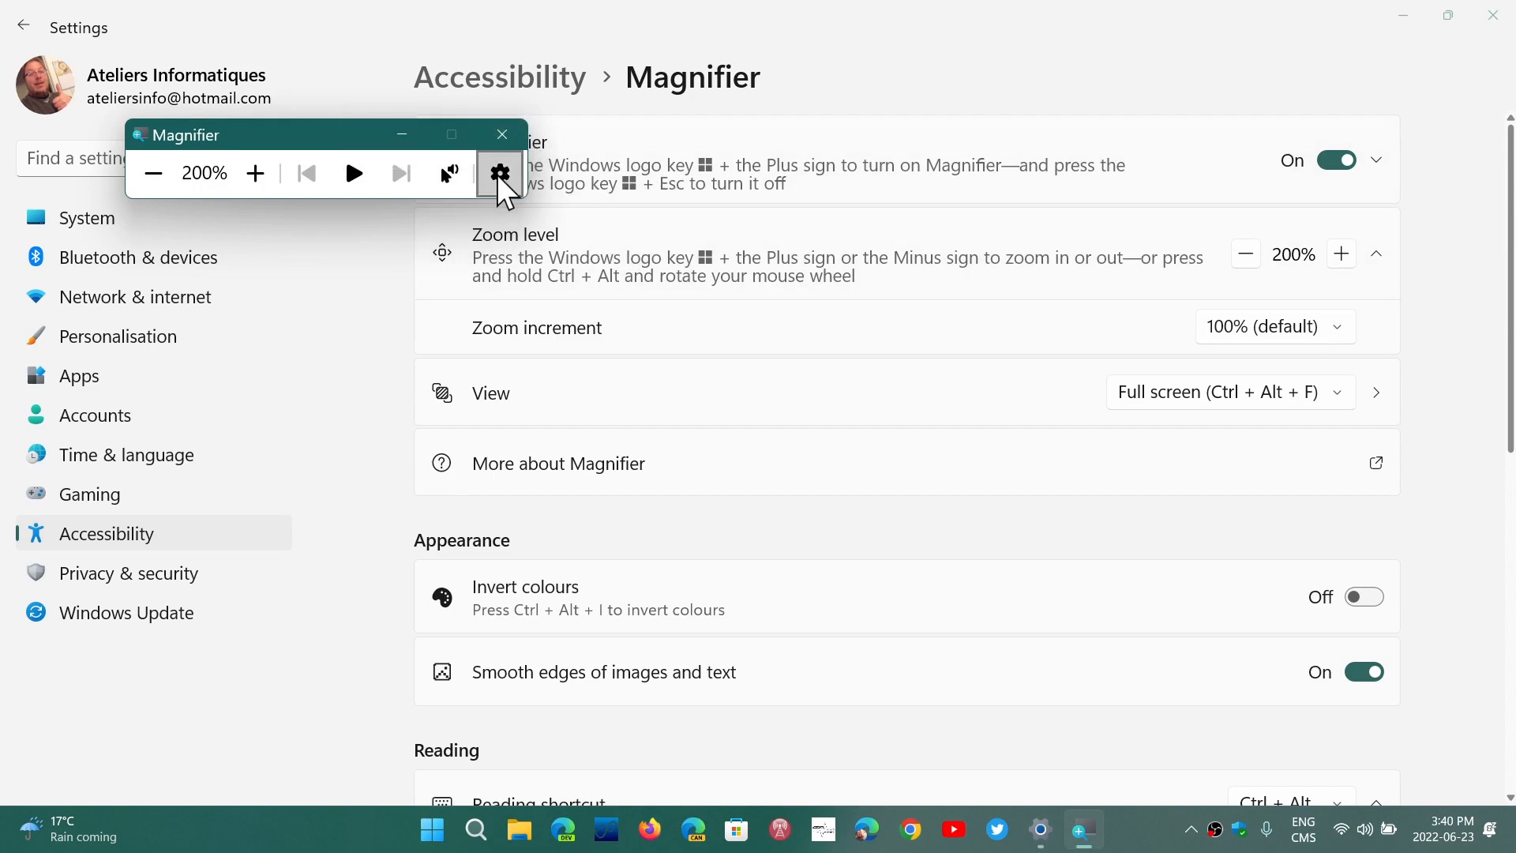
Check Magnifier's read-aloud speed and voice options, then read aloud from a chosen point
left_click(500, 173)
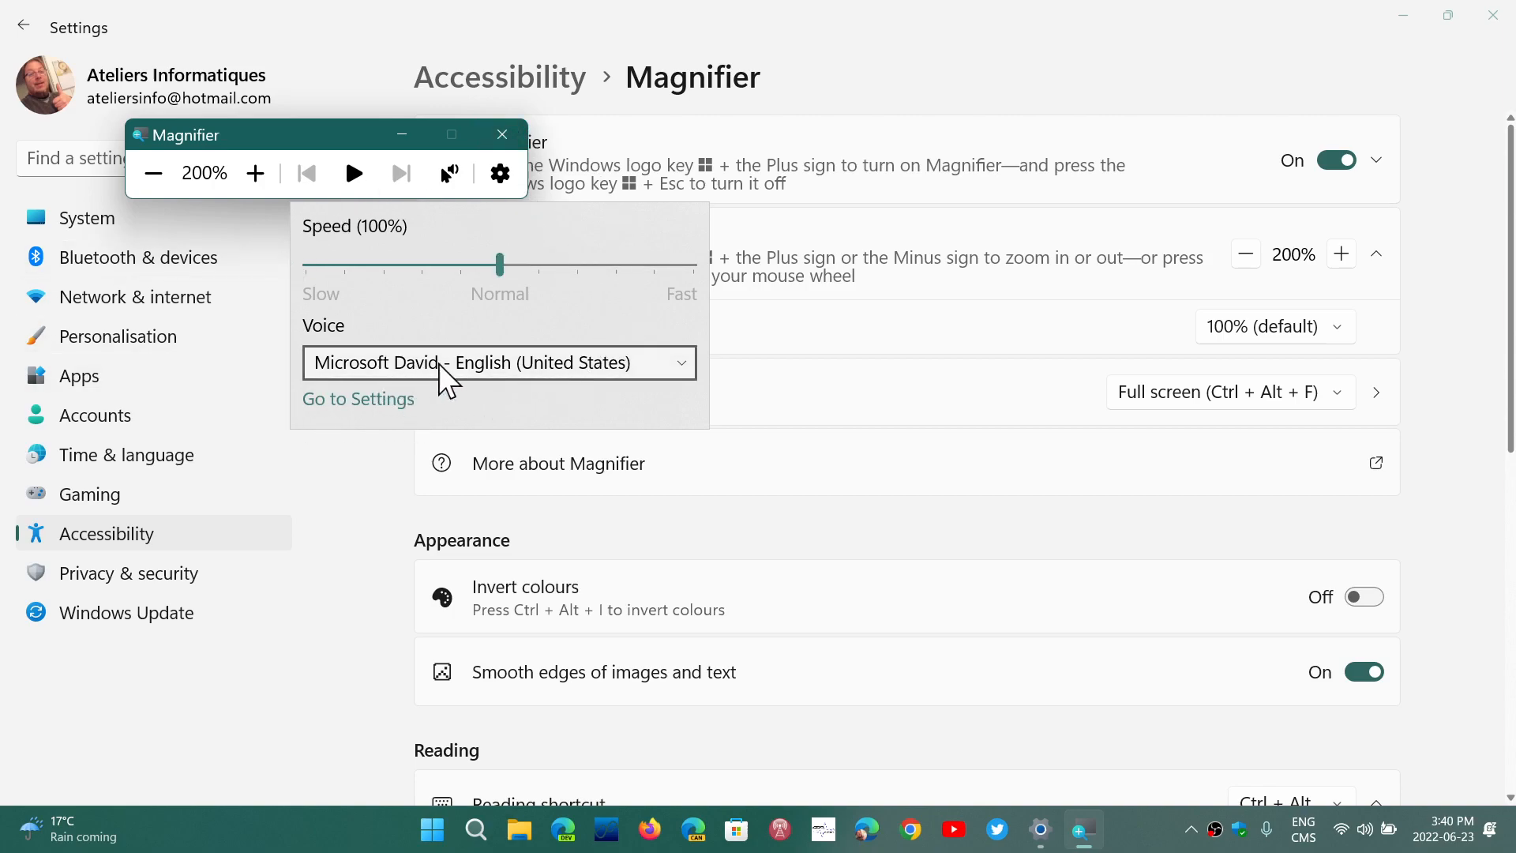
mouse_move(551, 405)
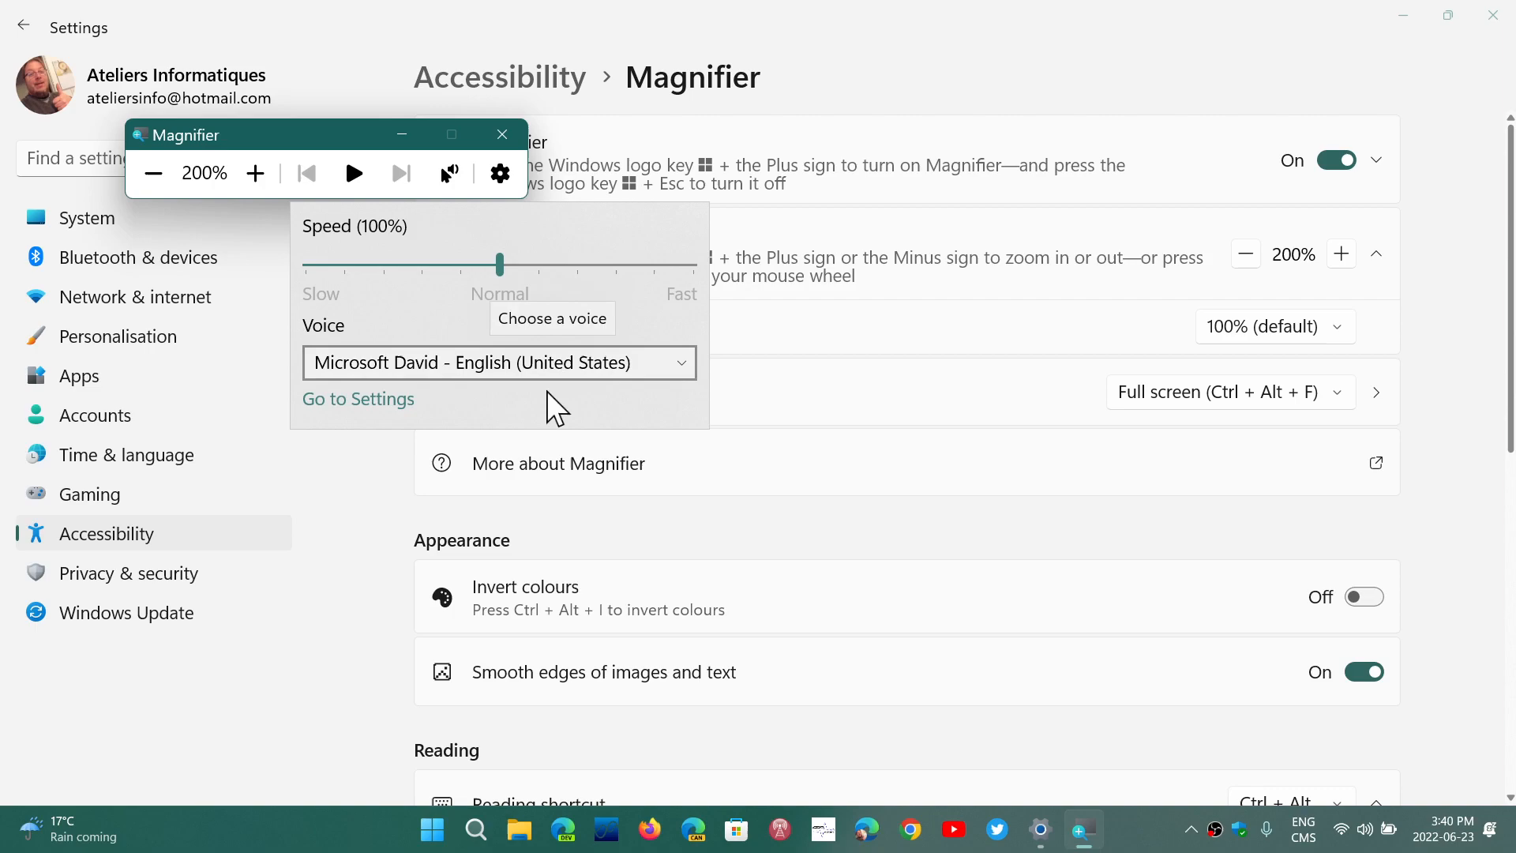
mouse_move(492, 232)
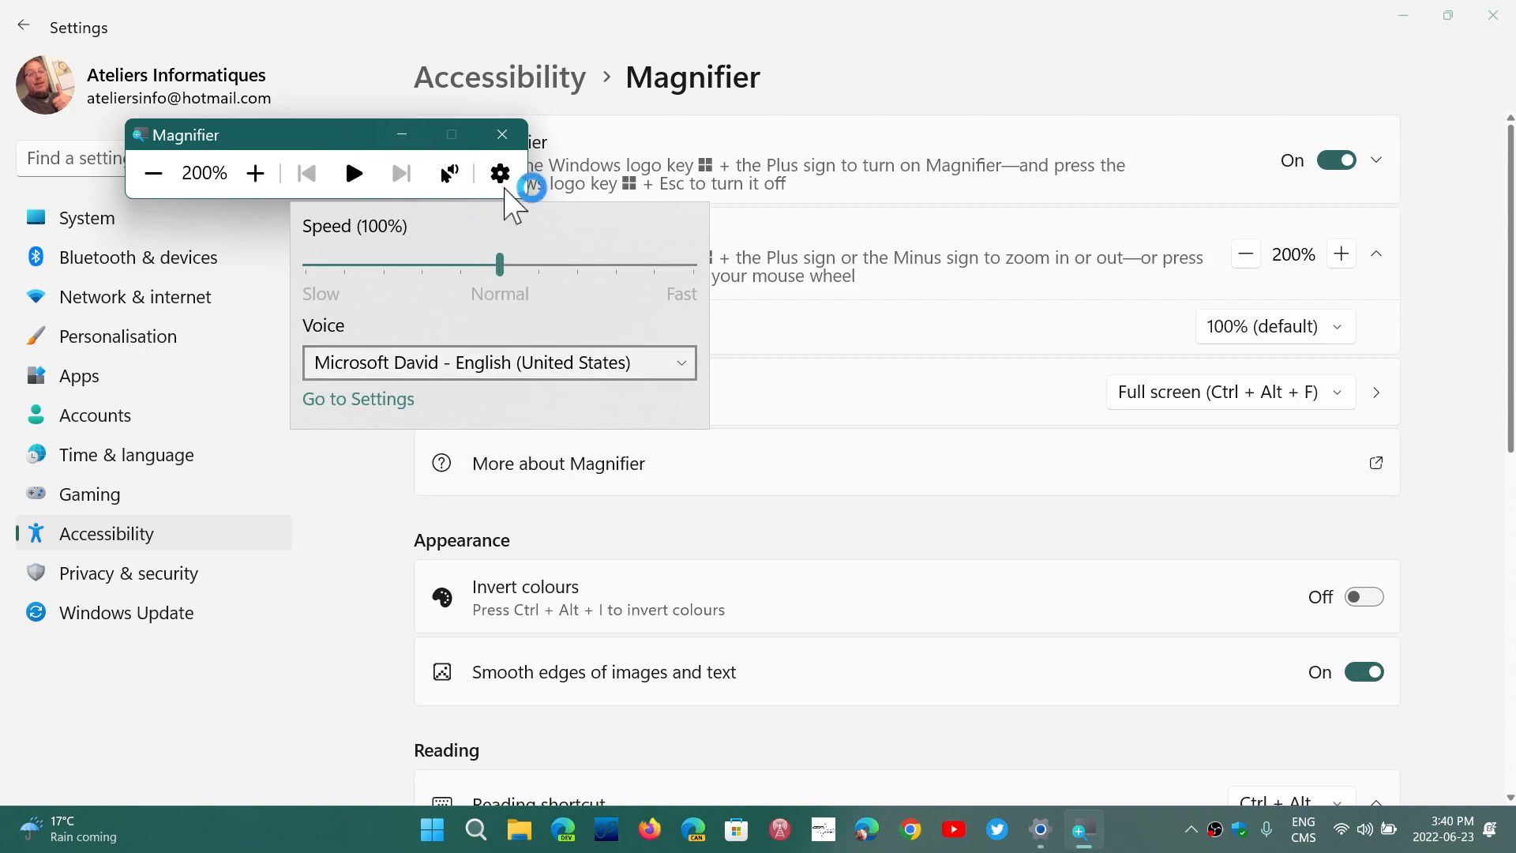
left_click(448, 173)
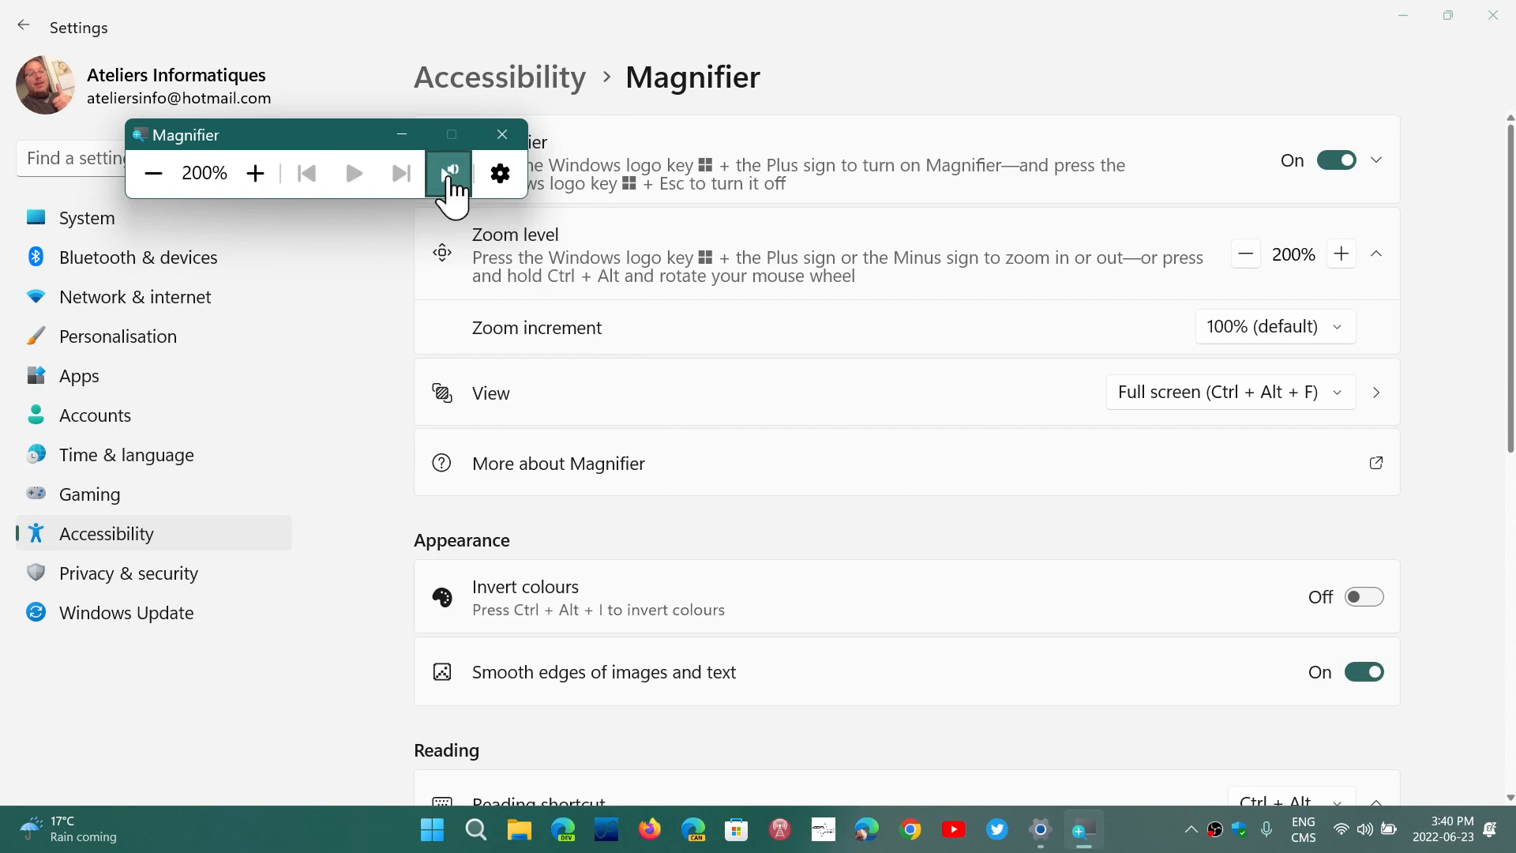
left_click(354, 173)
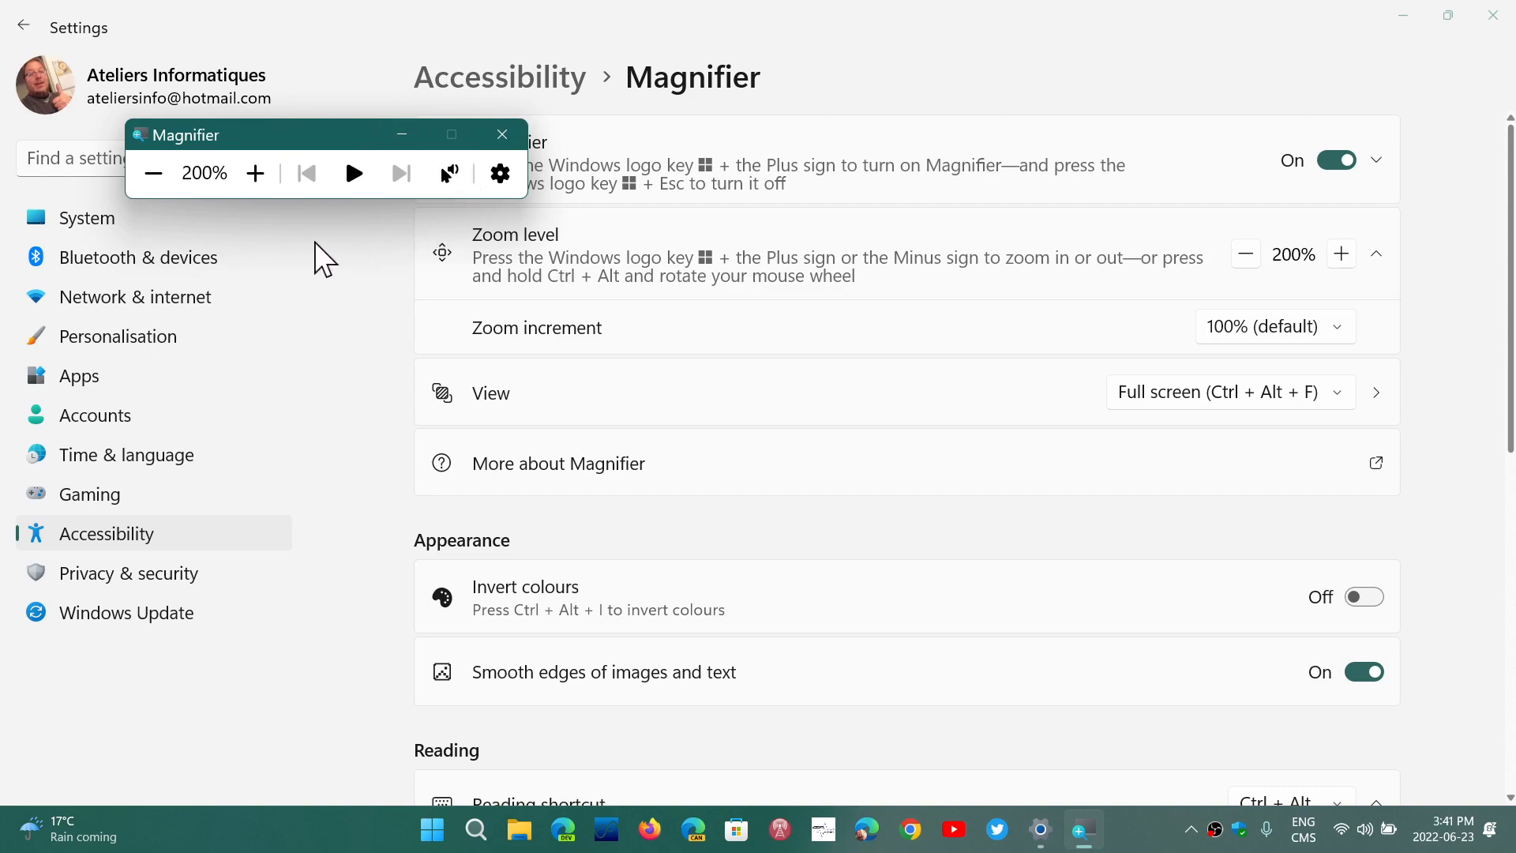
mouse_move(884, 459)
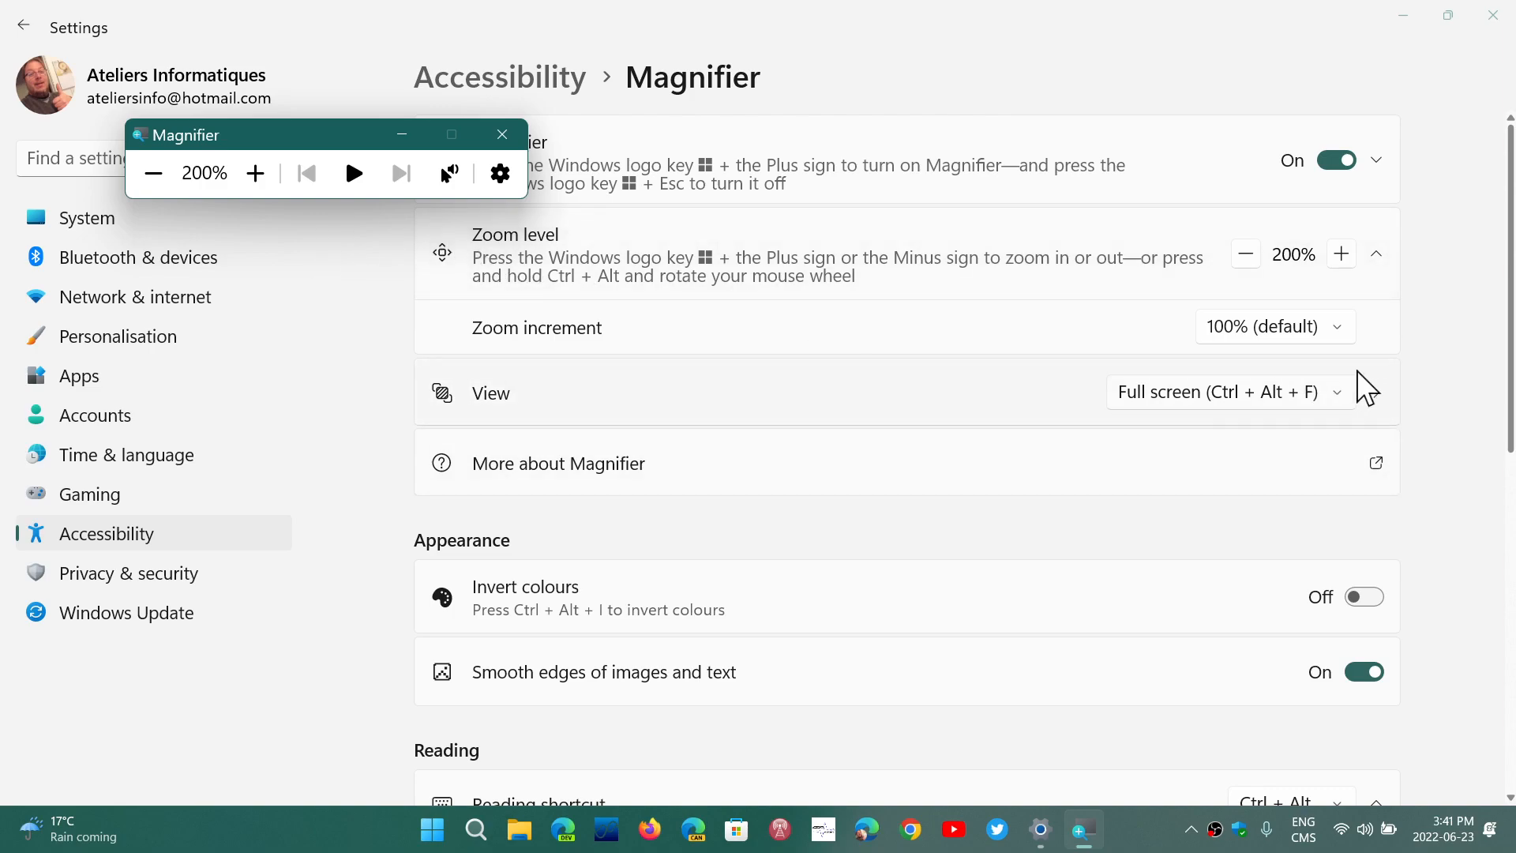
mouse_move(1228, 485)
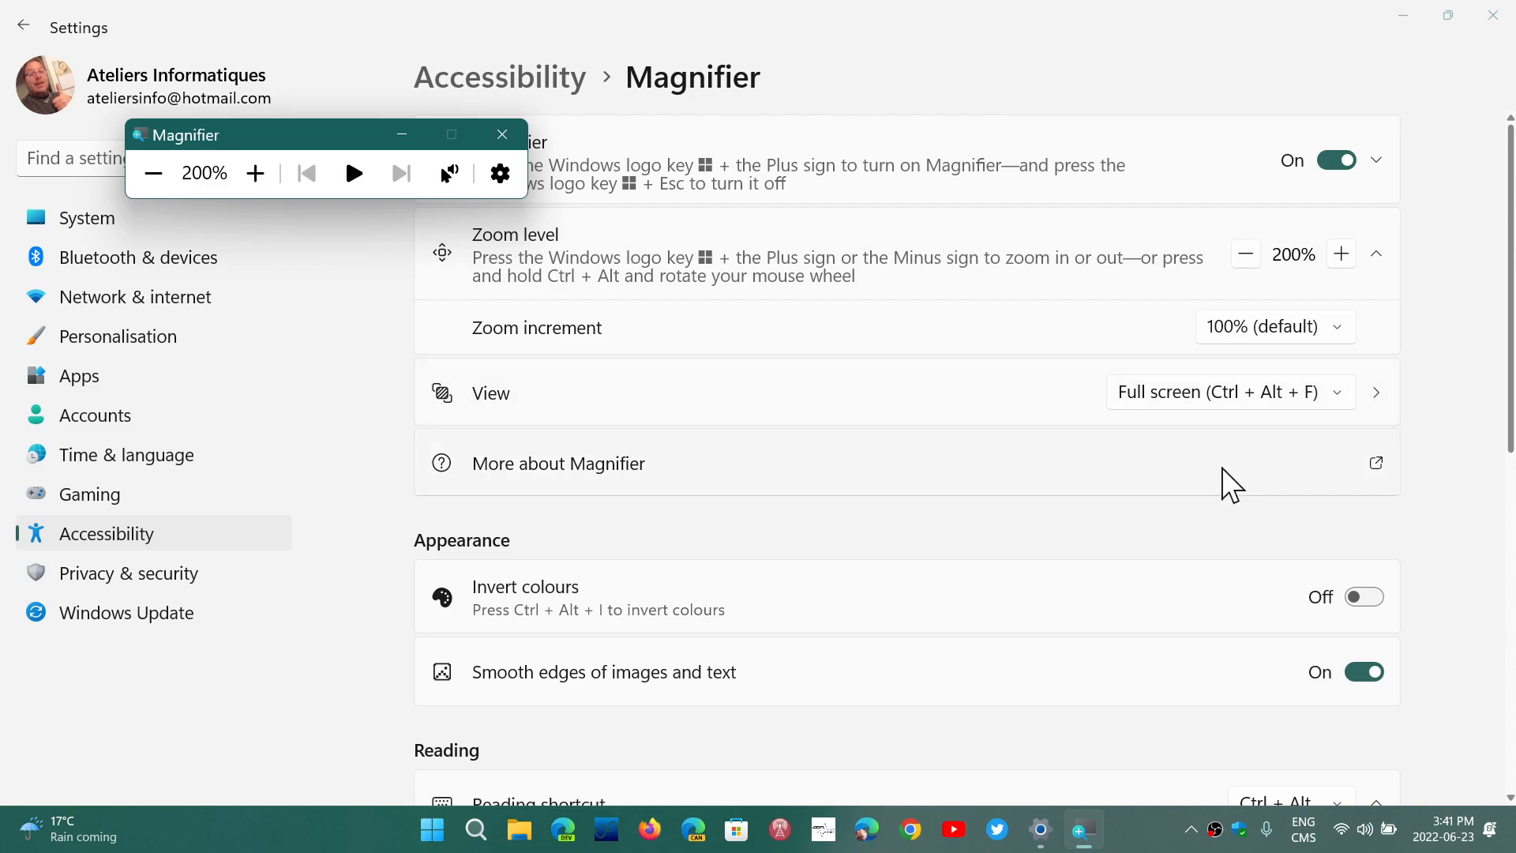
Change Magnifier's view from full screen to Docked (Ctrl + Alt + D)
left_click(1228, 392)
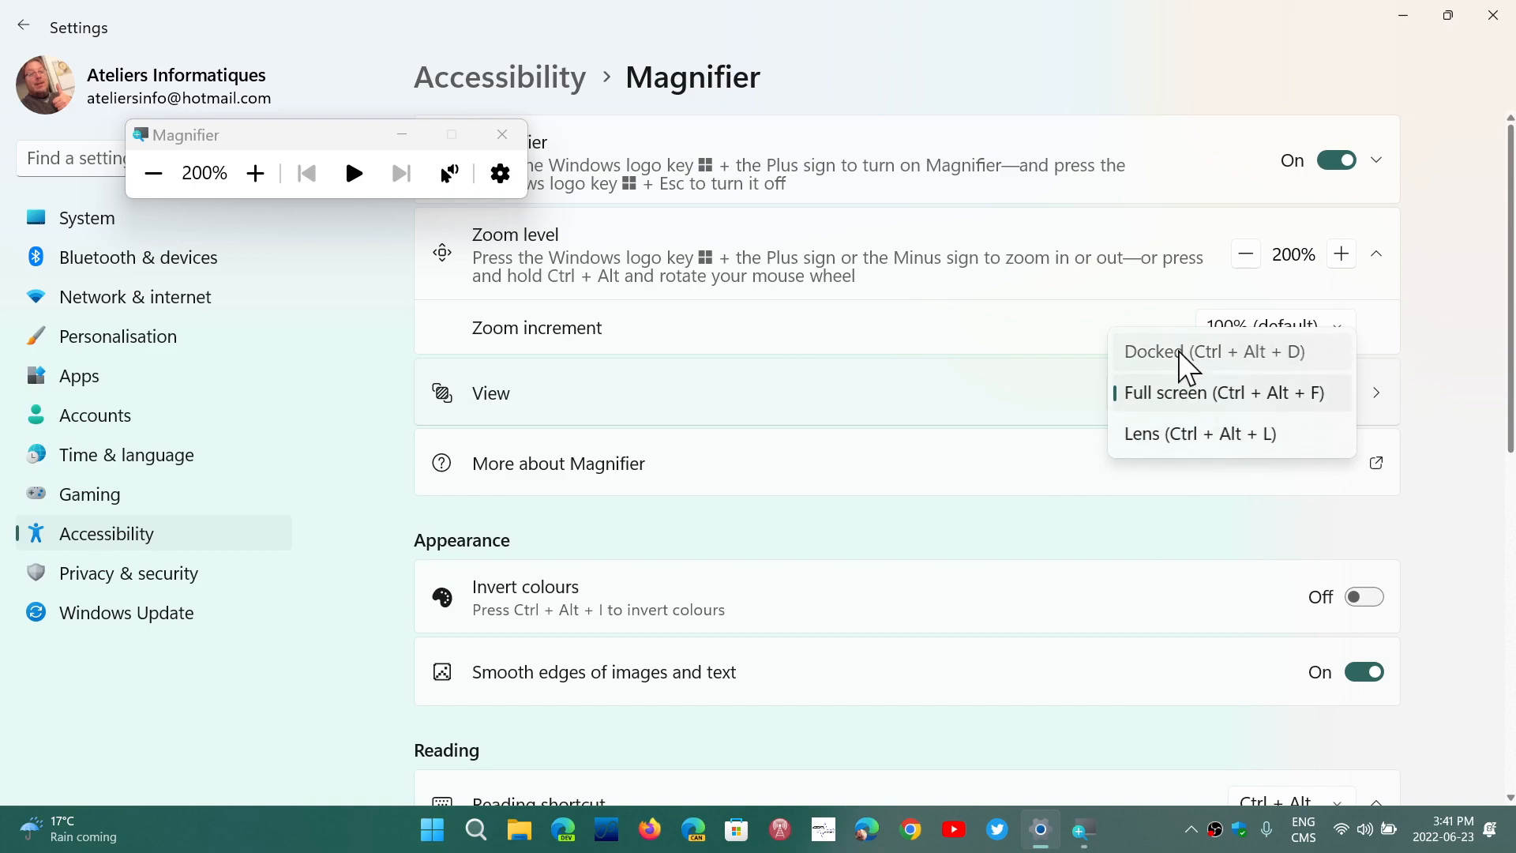
left_click(1153, 350)
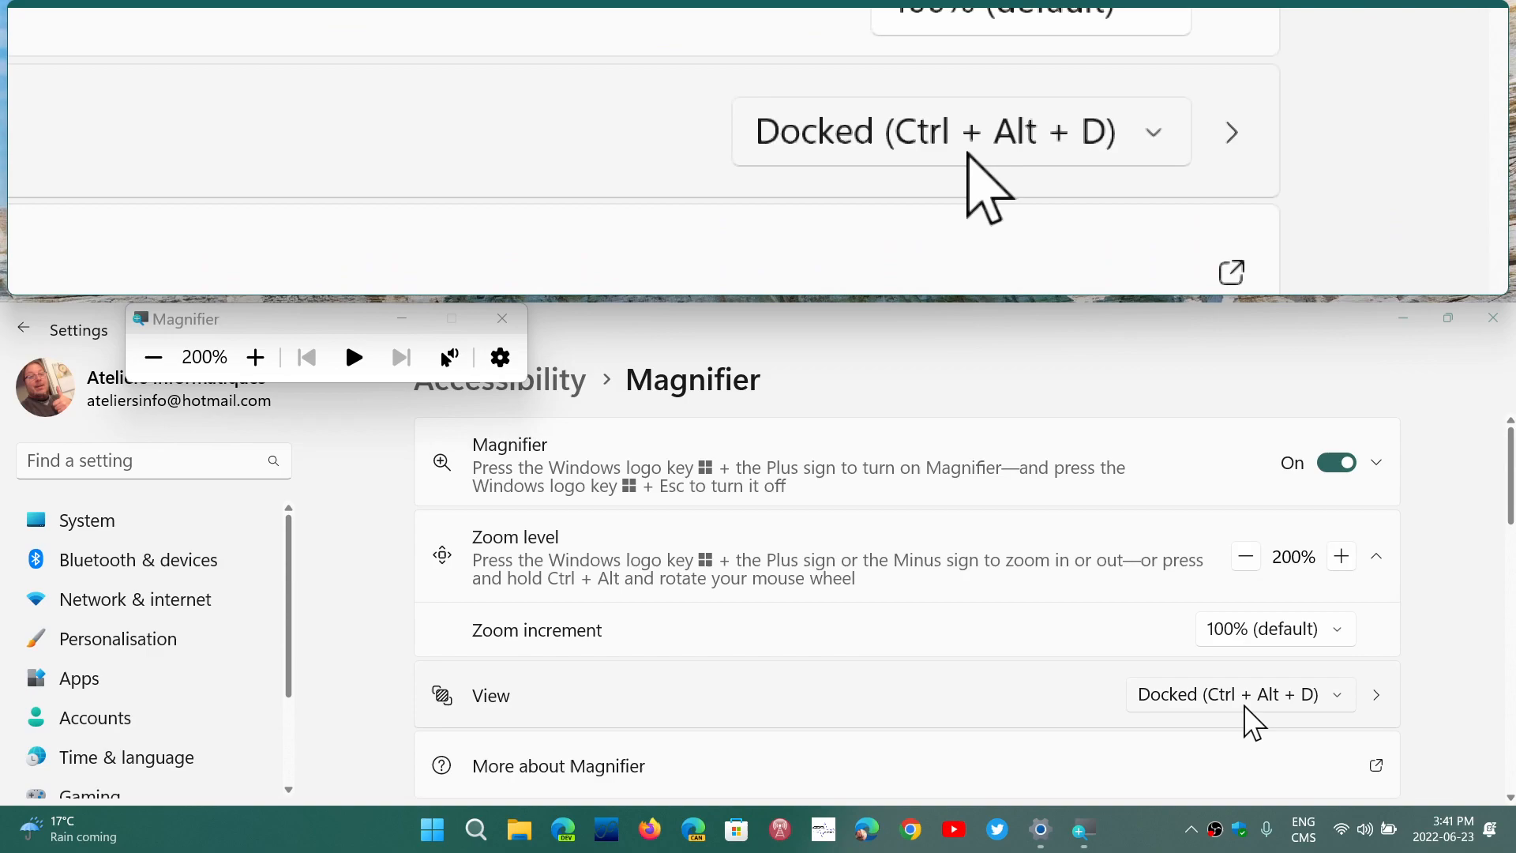
Switch Magnifier to Lens view and lower its zoom level
left_click(1240, 693)
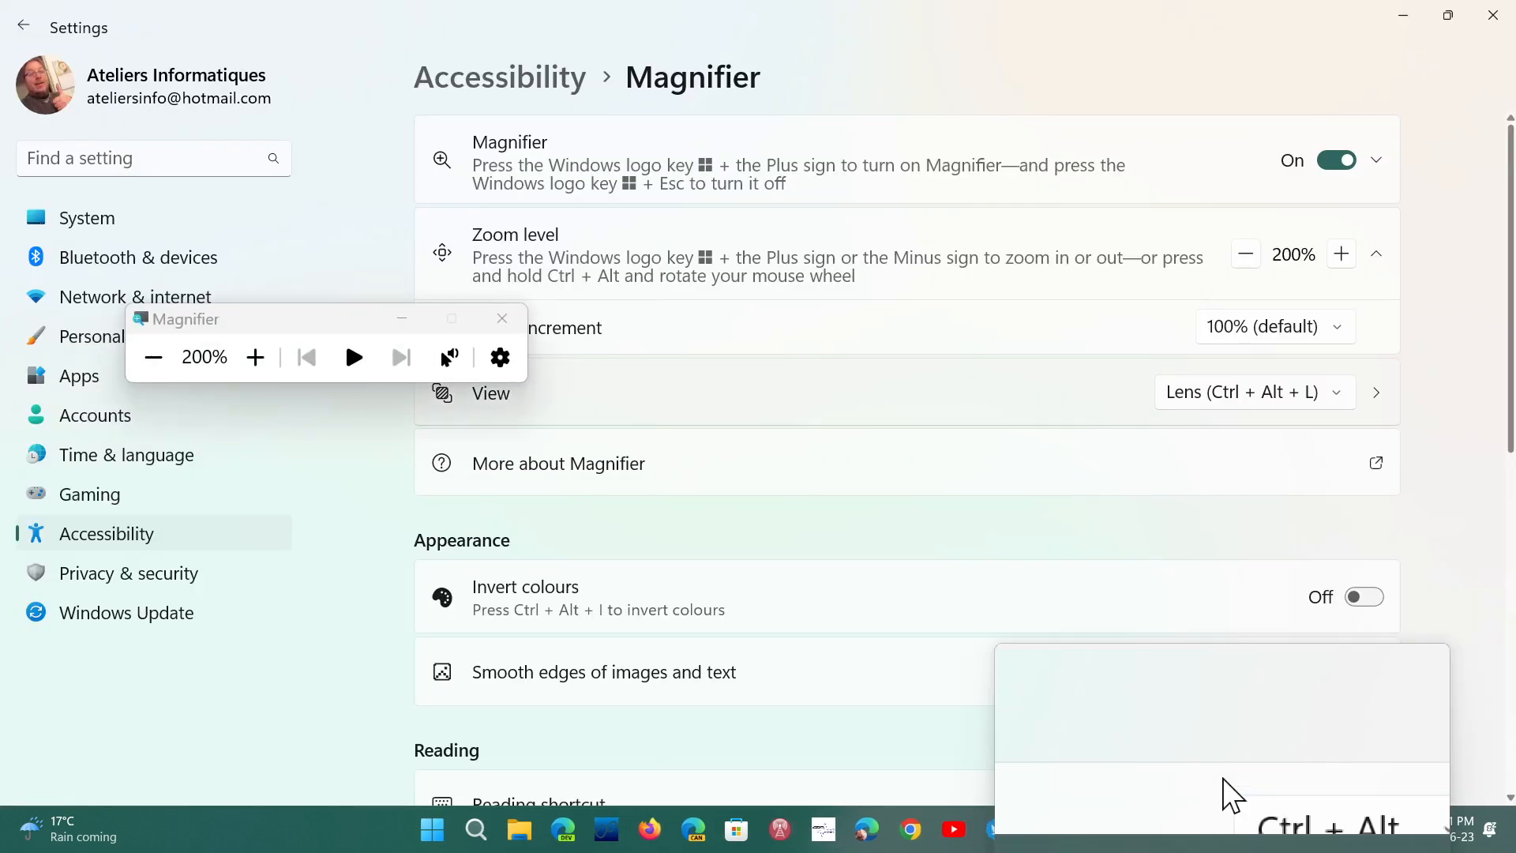
left_click(1362, 671)
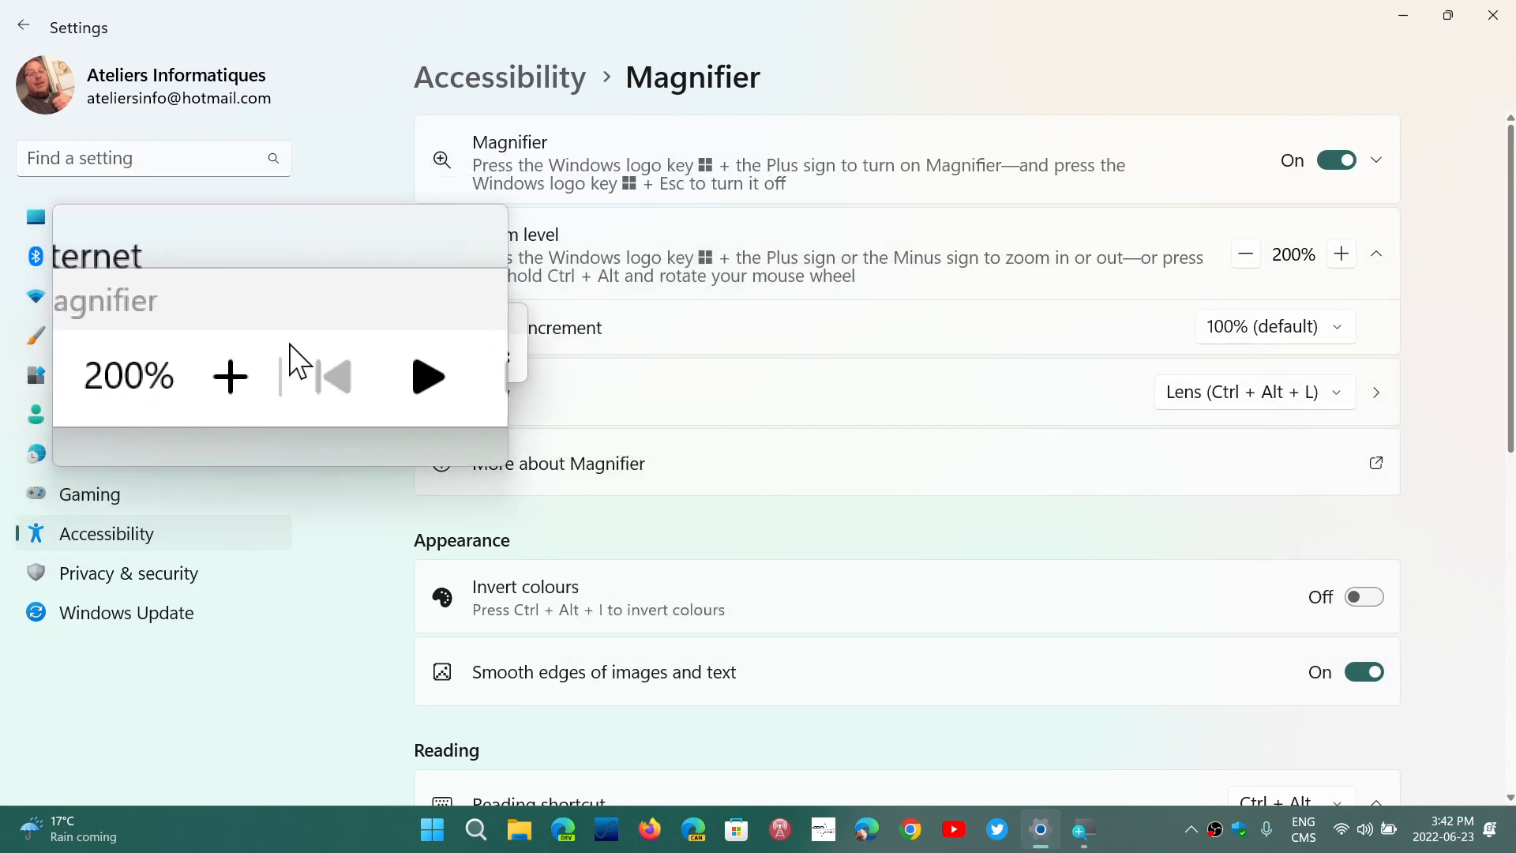
left_click(229, 376)
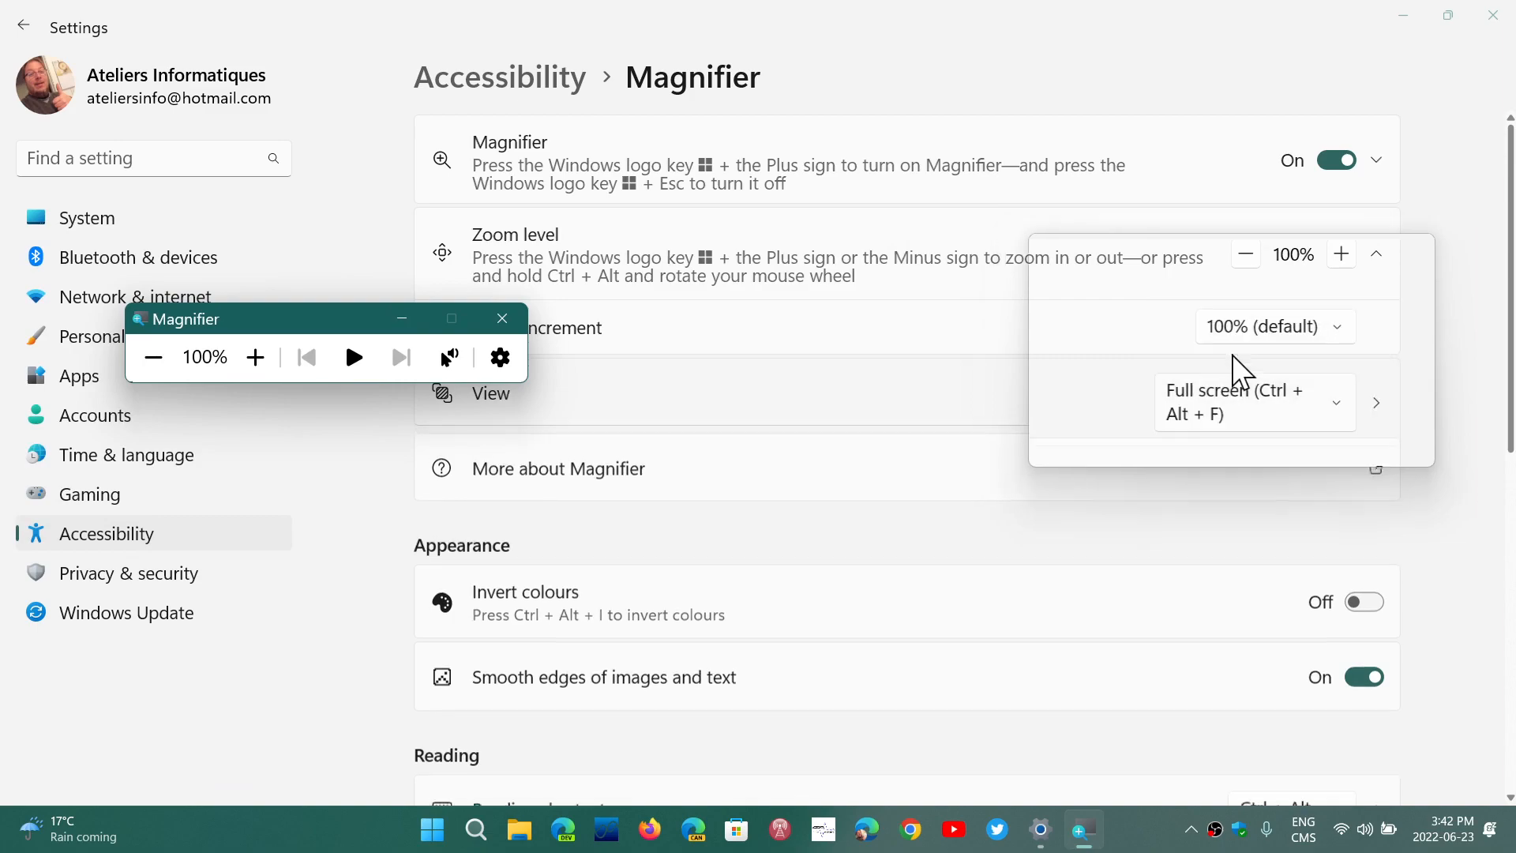
Raise Magnifier zoom to 400%, then switch Magnifier off
left_click(1373, 253)
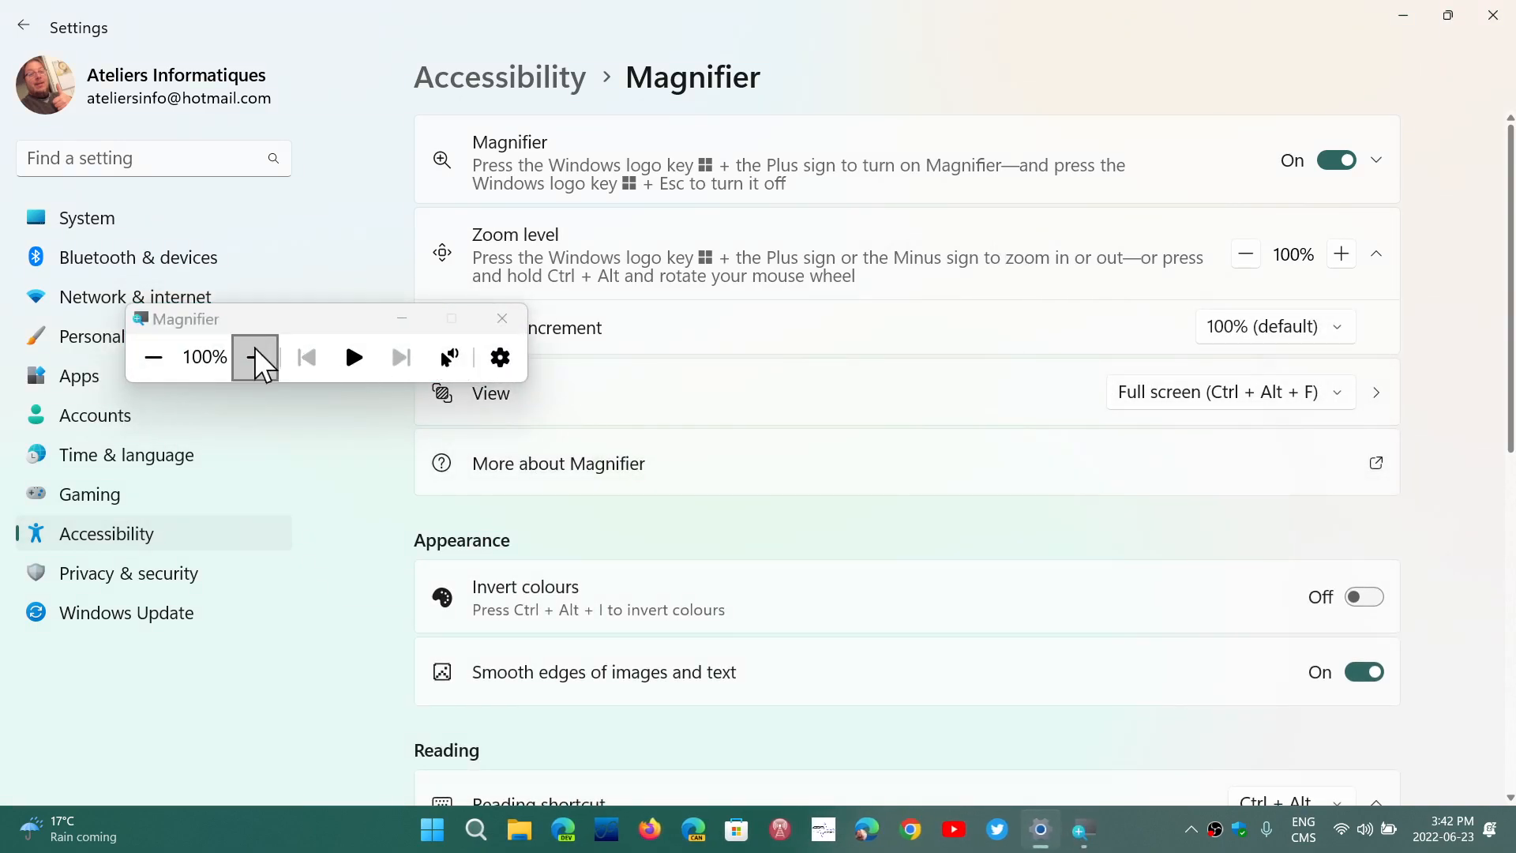
left_click(254, 357)
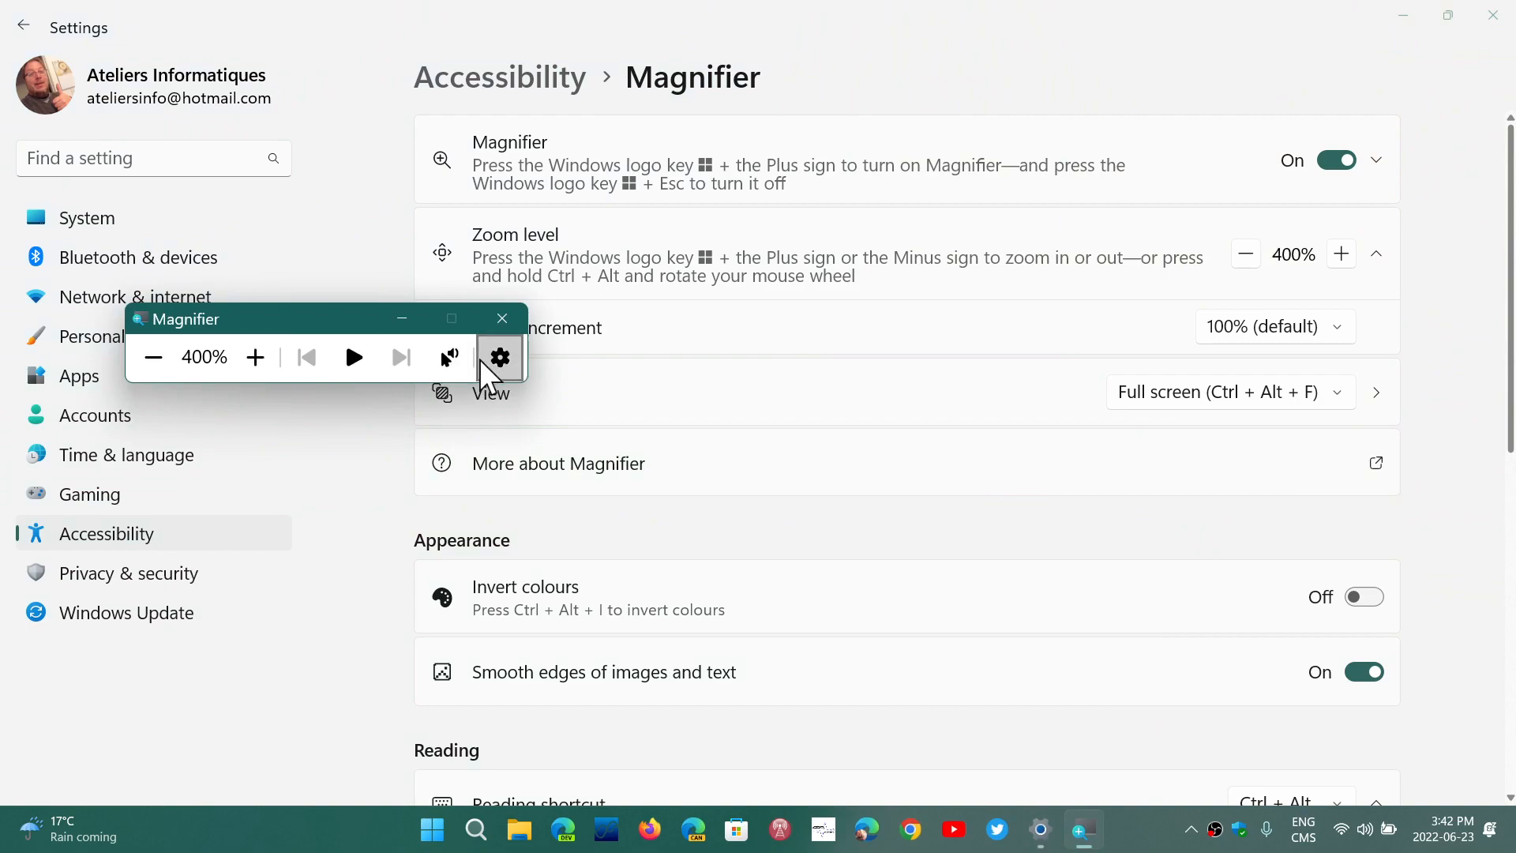
mouse_move(8, 165)
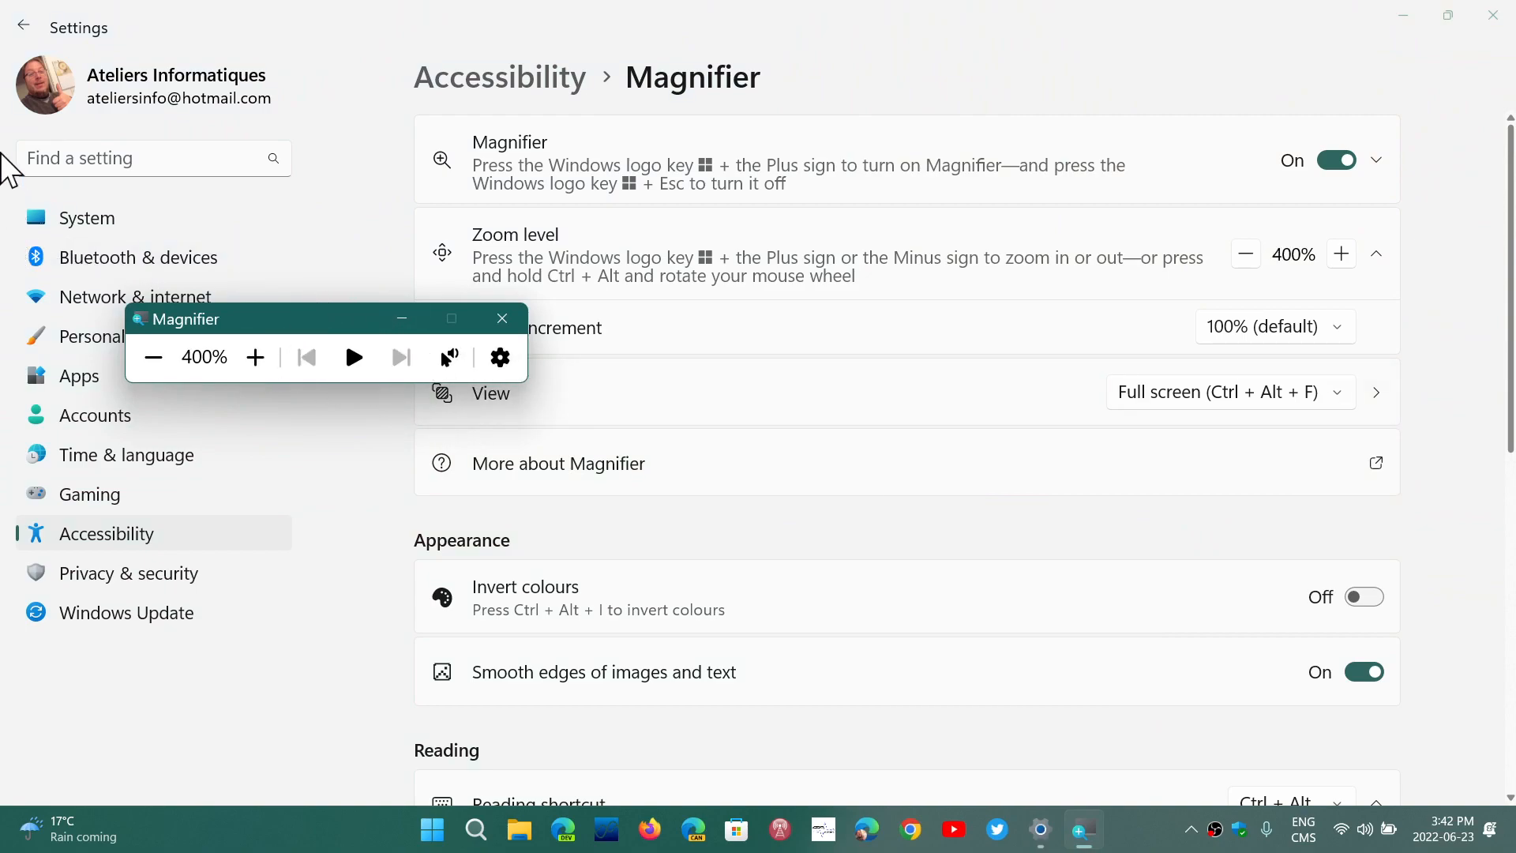
mouse_move(1024, 25)
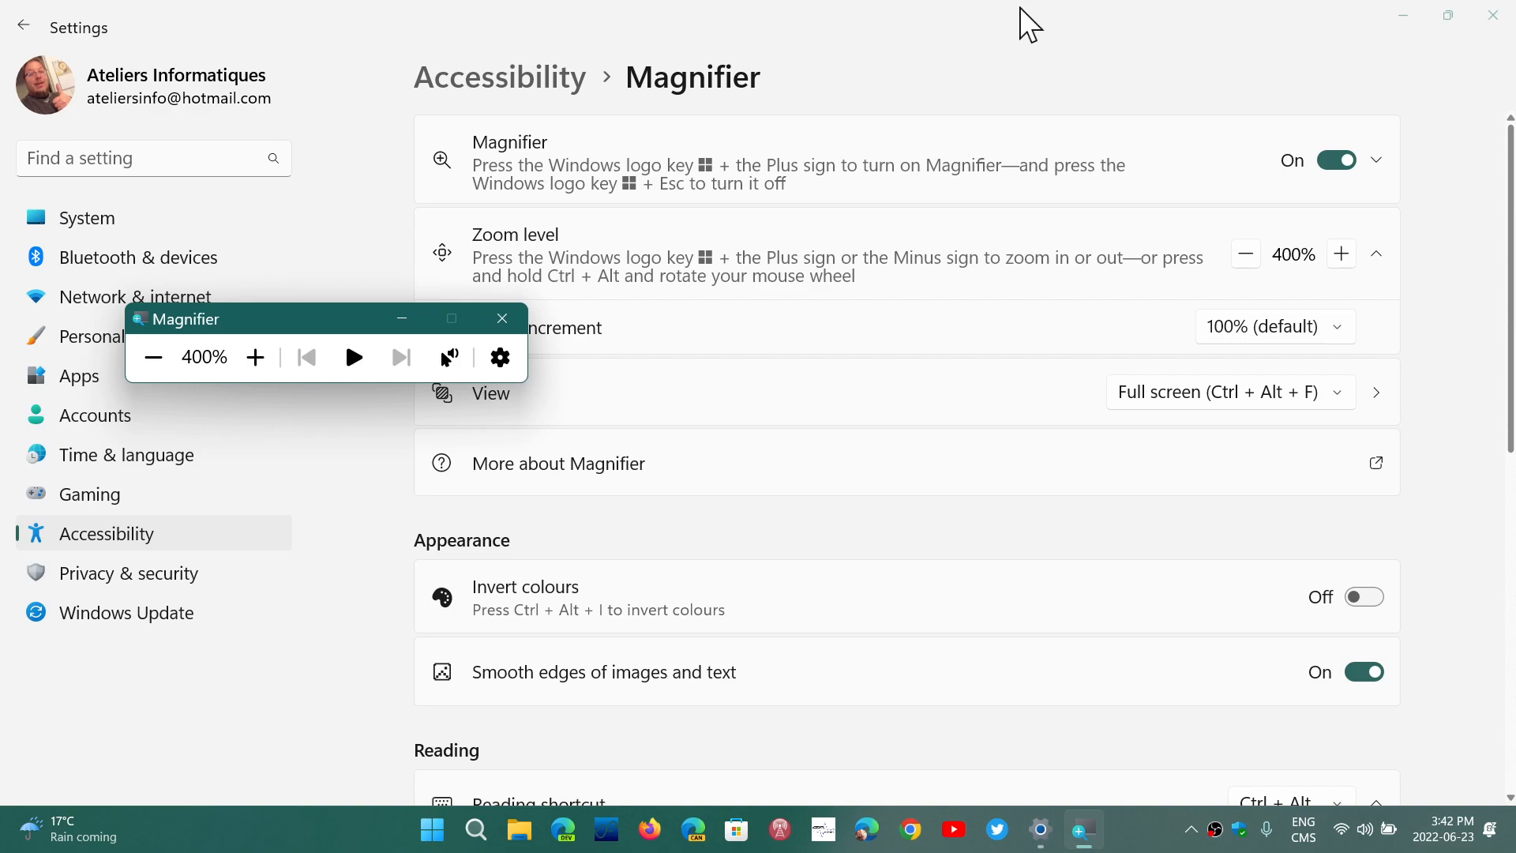
mouse_move(1276, 302)
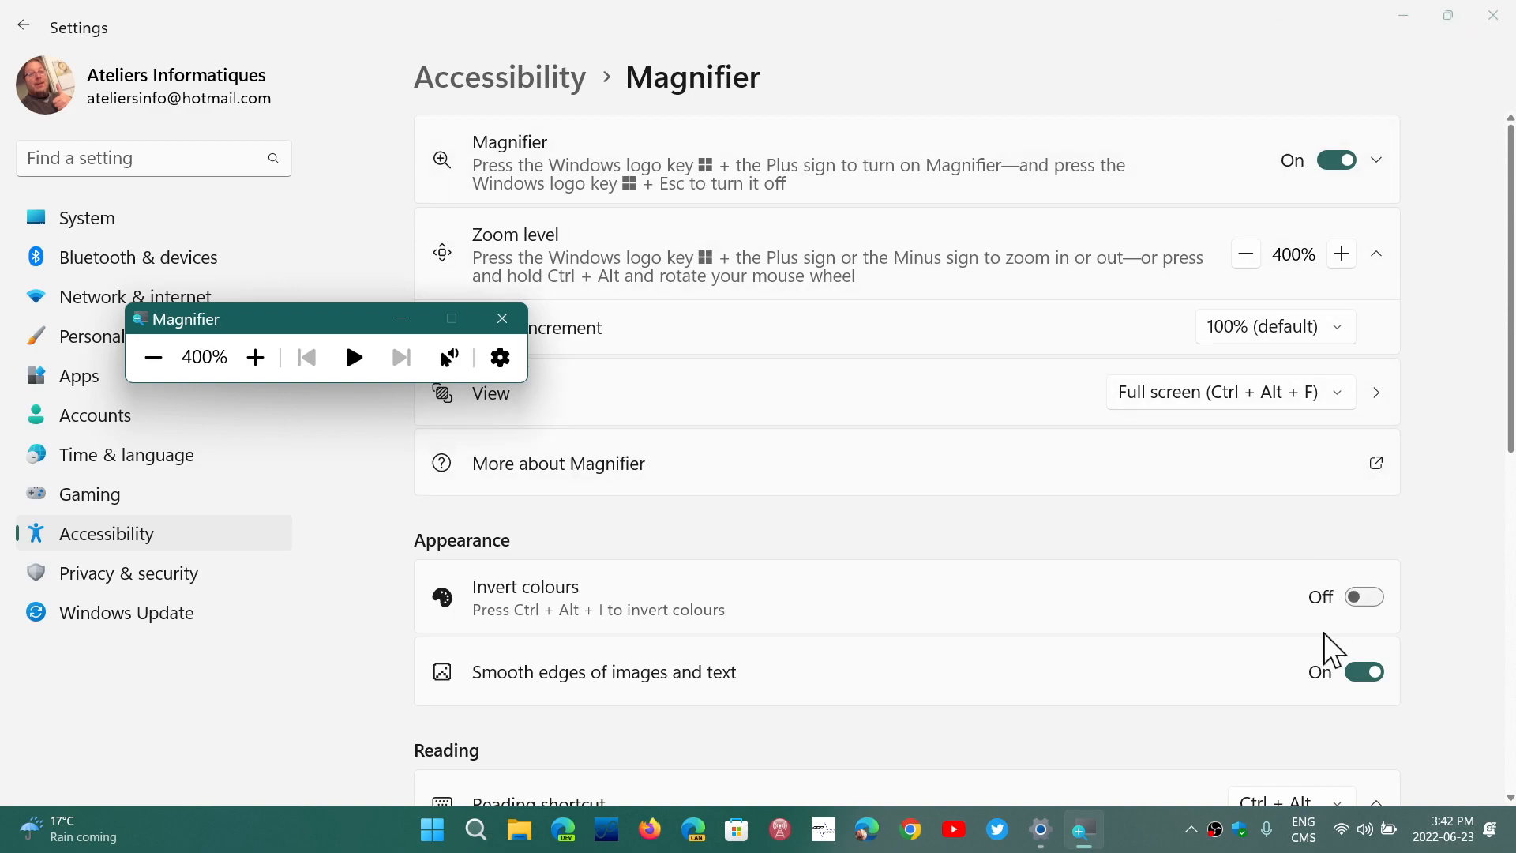
mouse_move(643, 829)
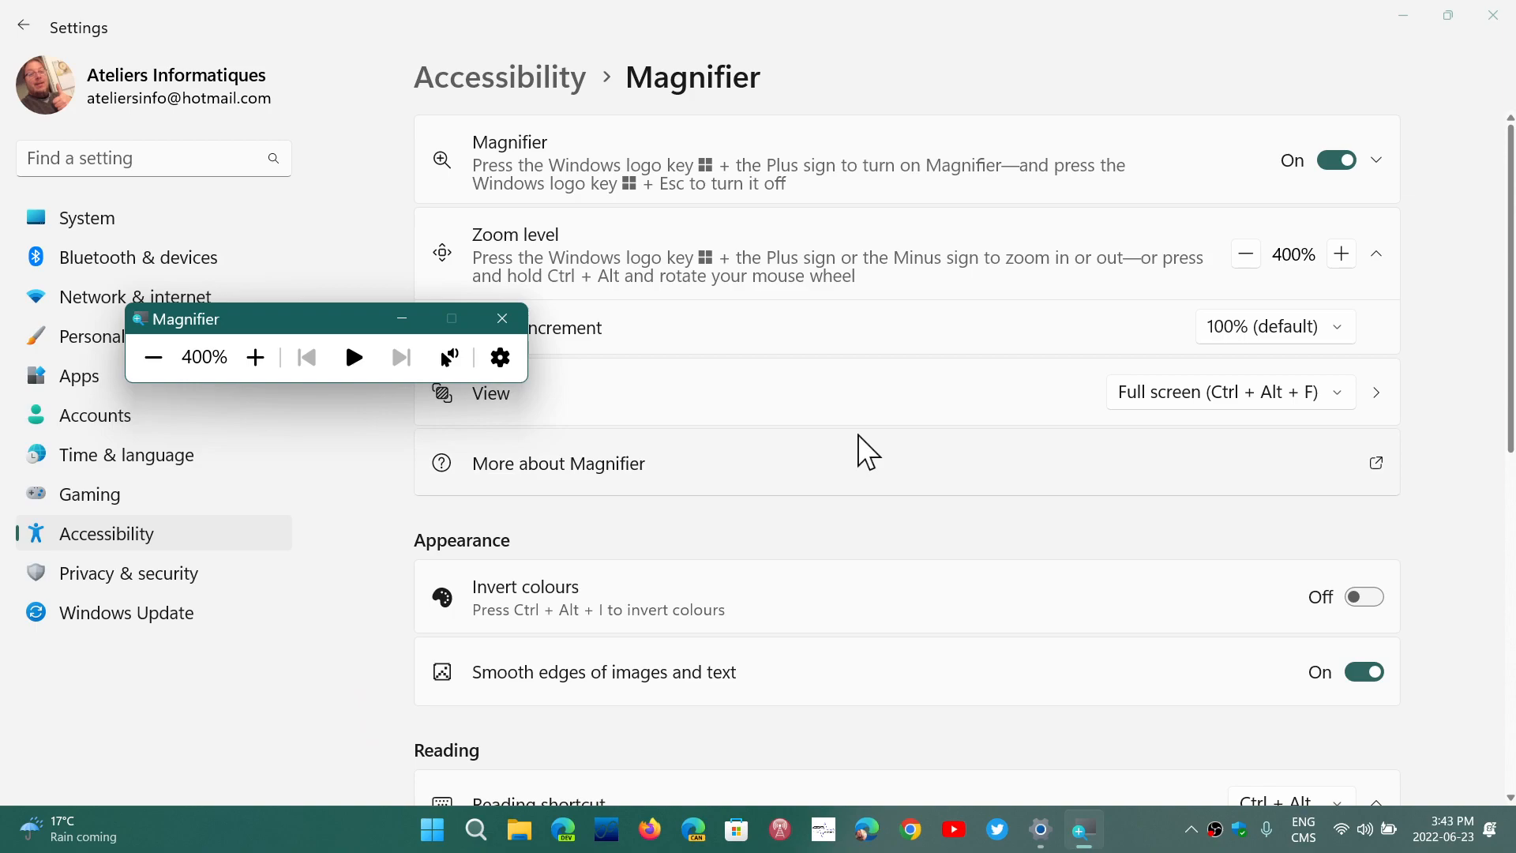
mouse_move(1491, 16)
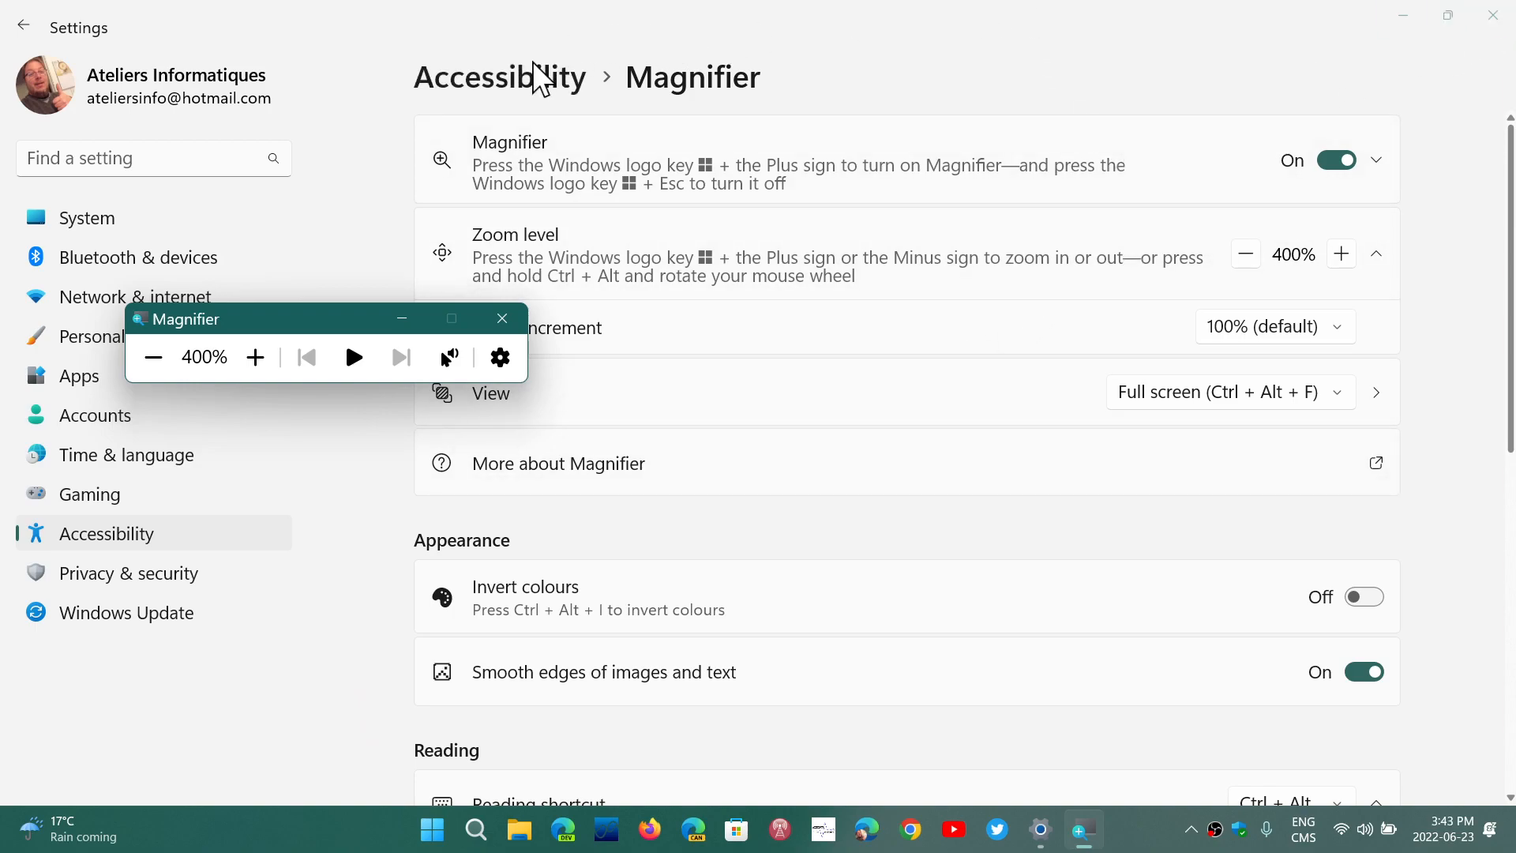
mouse_move(655, 250)
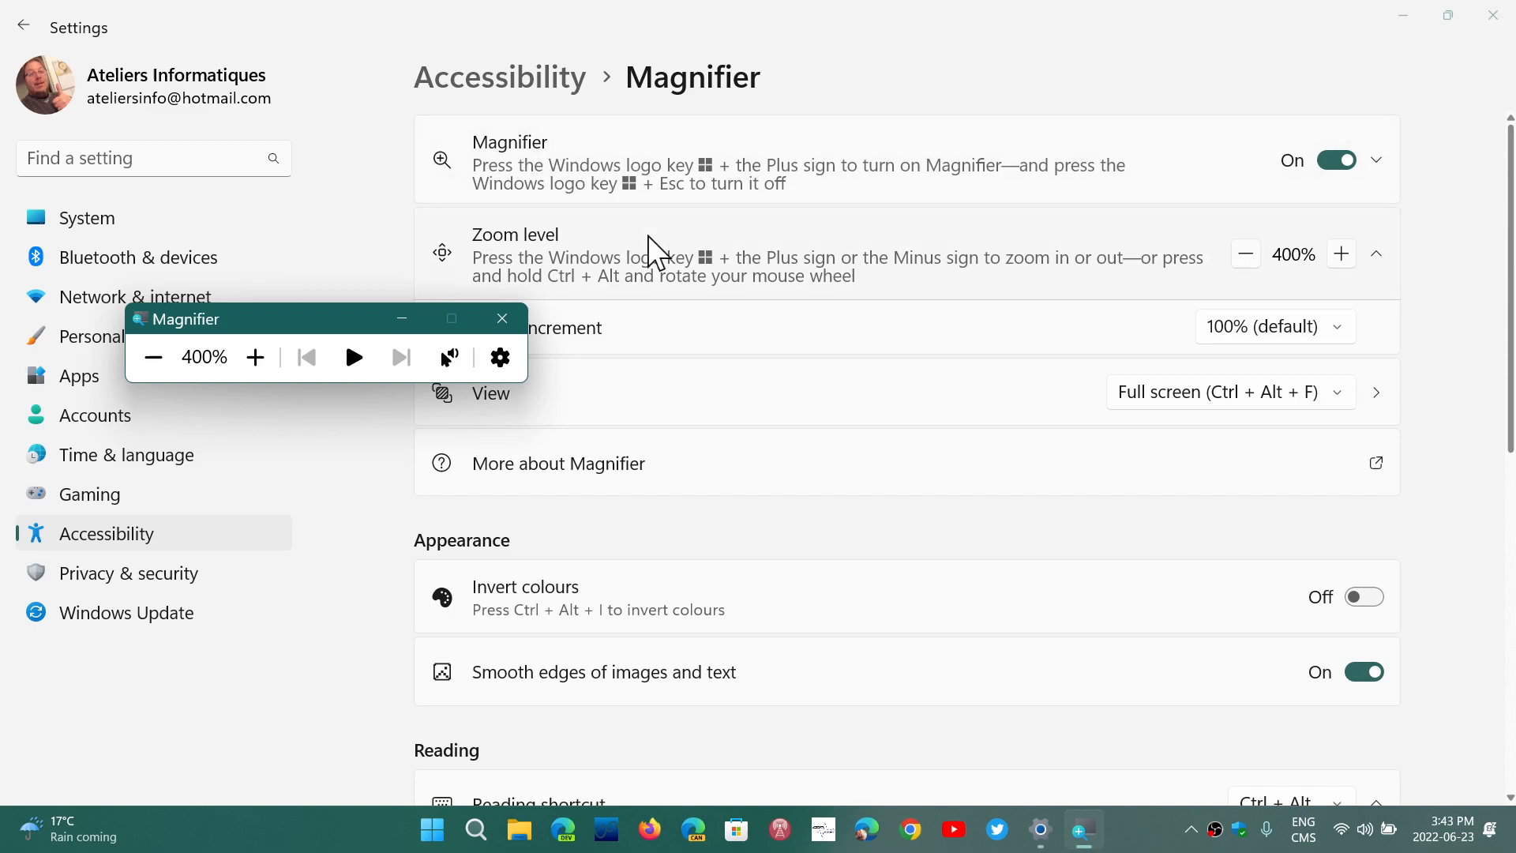
mouse_move(369, 436)
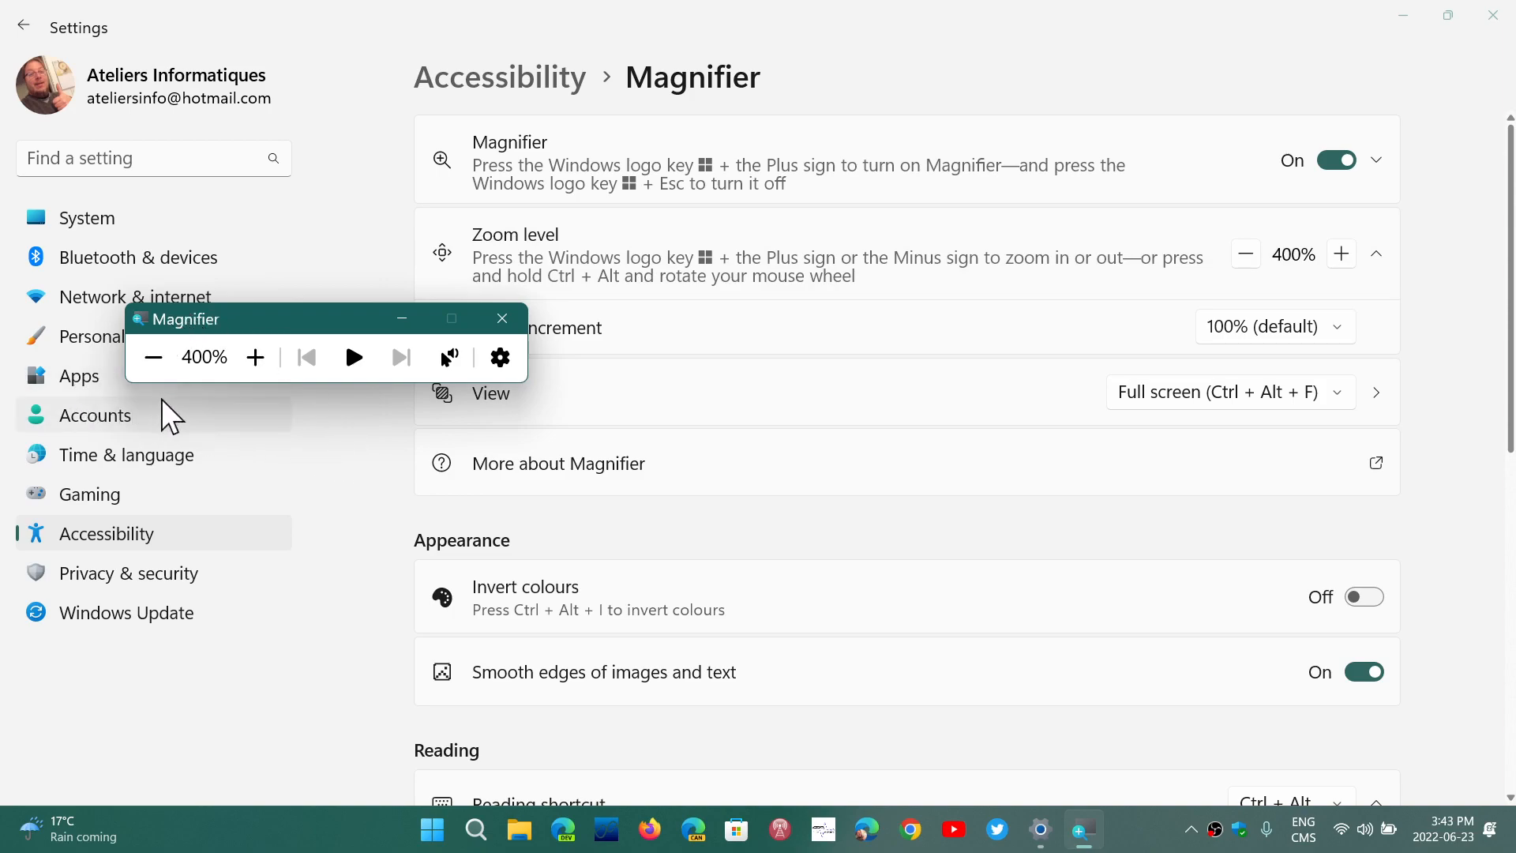
left_click(502, 318)
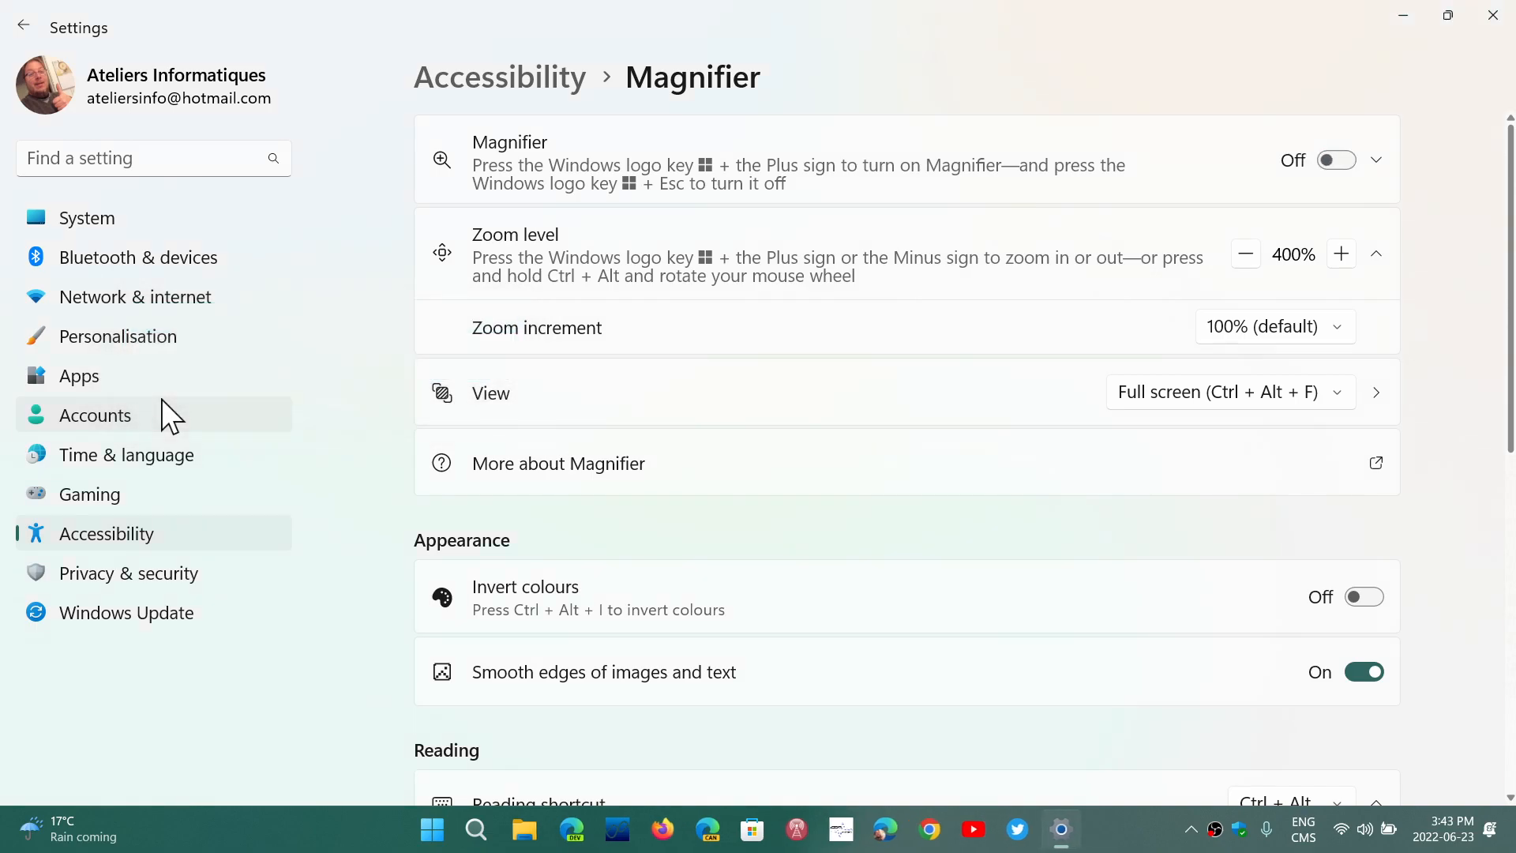
mouse_move(1121, 836)
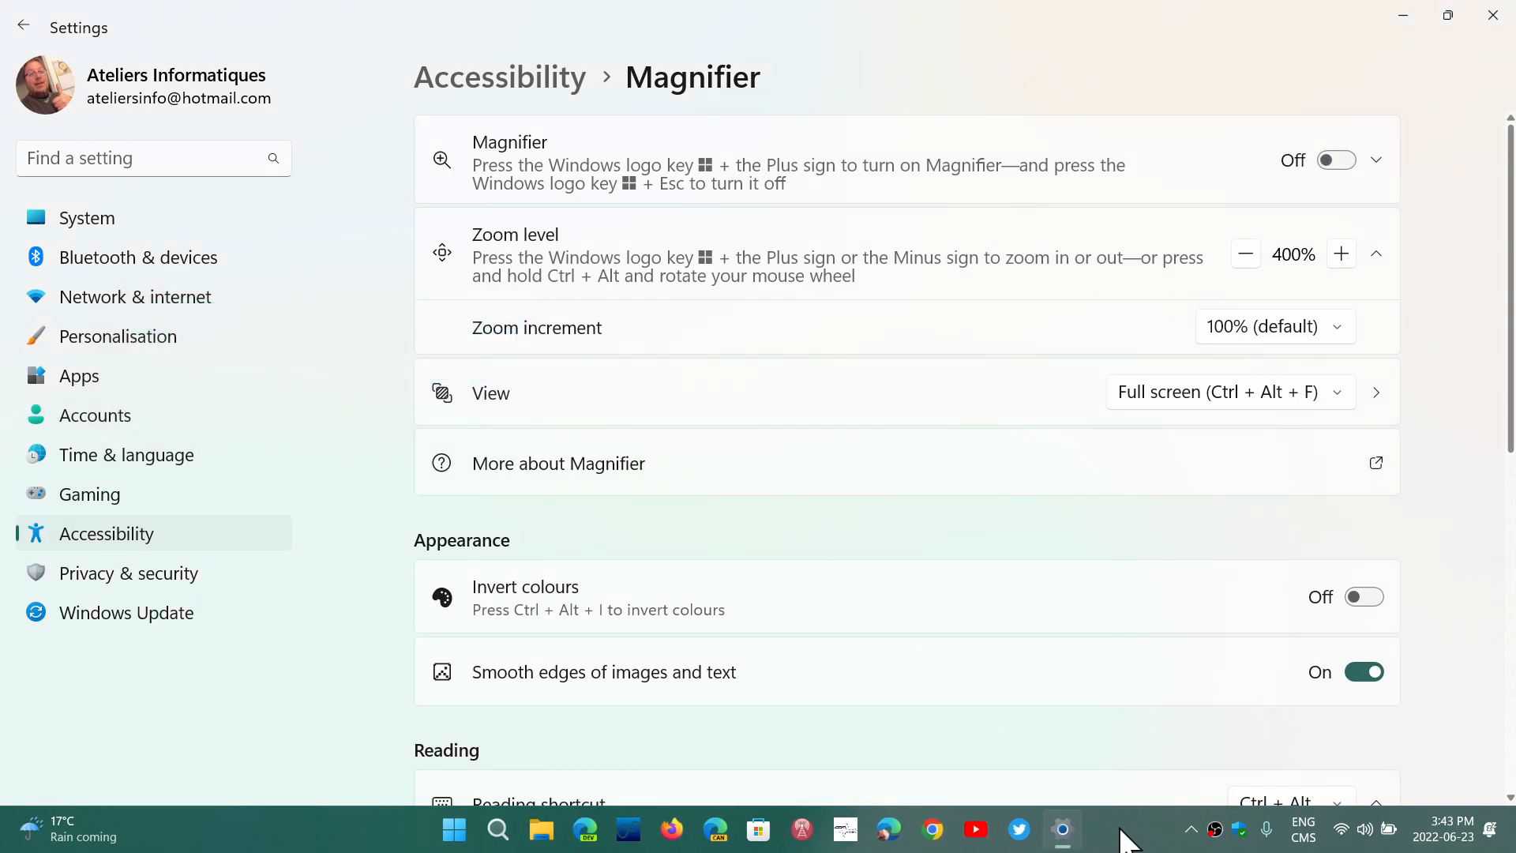